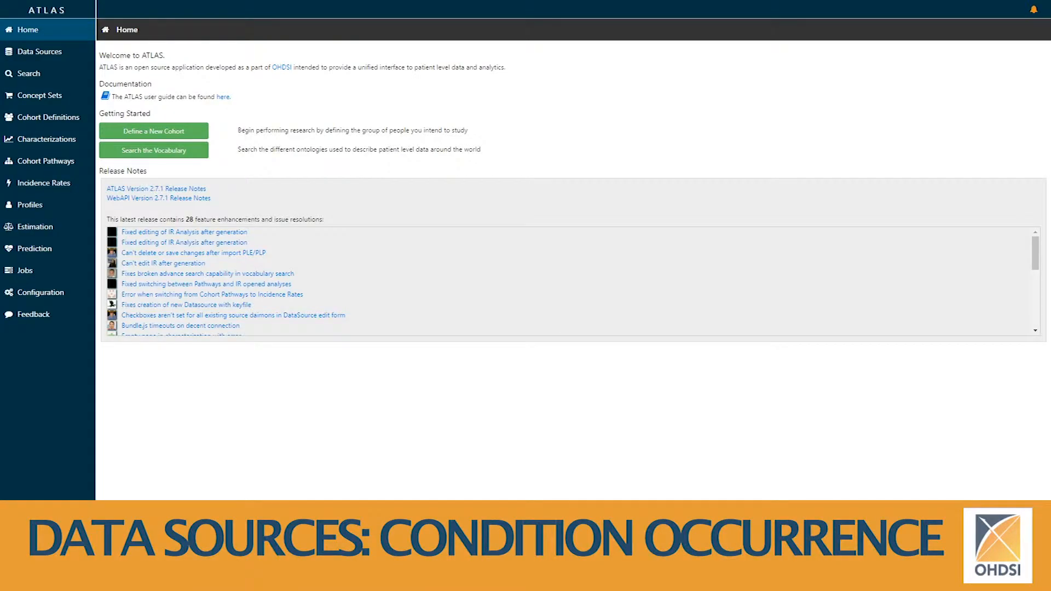
pyautogui.moveTo(499, 435)
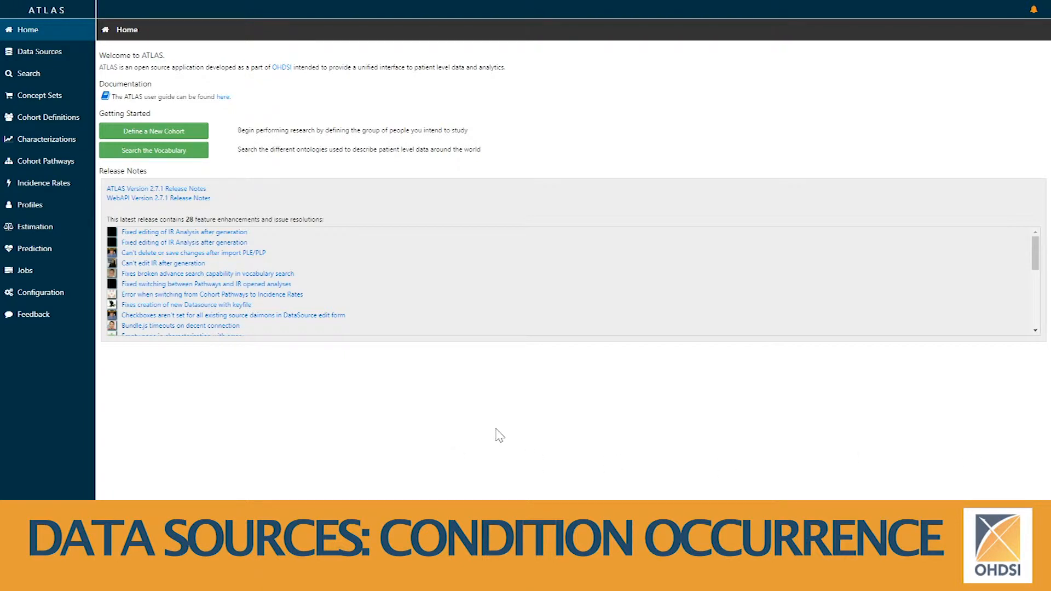
pyautogui.moveTo(506, 429)
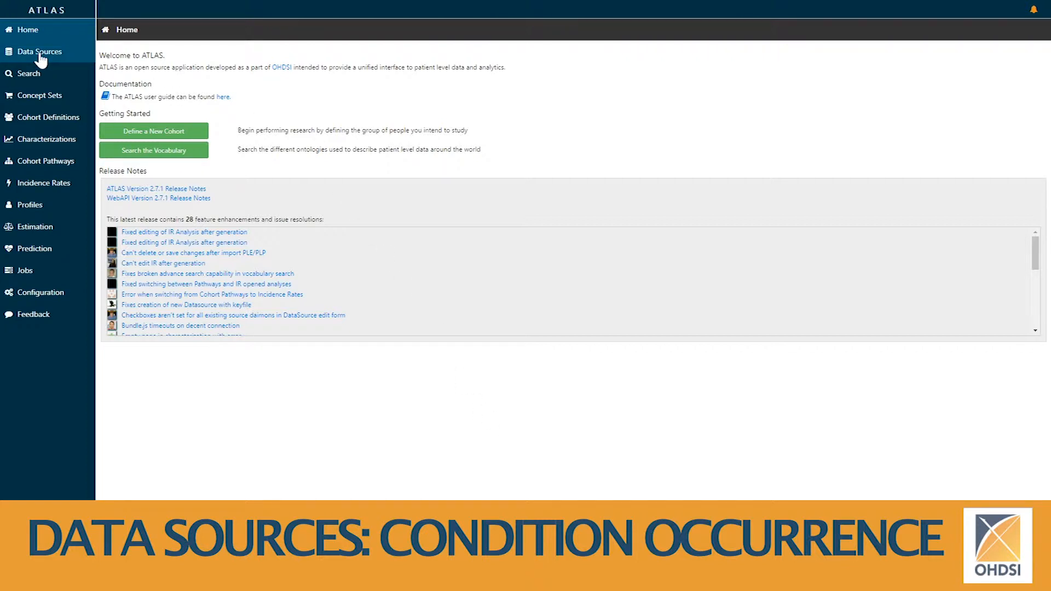
# Go to the Data Sources page to reach Source 1's available reports
pyautogui.click(40, 52)
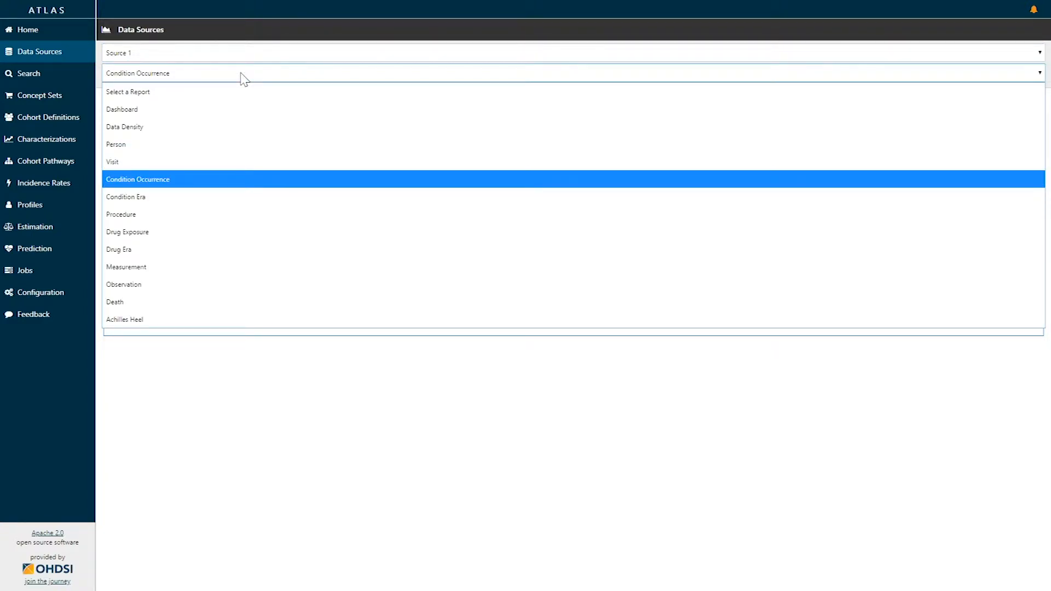
# Load the Source 1 Condition Occurrence report with its prevalence treemap
pyautogui.click(138, 179)
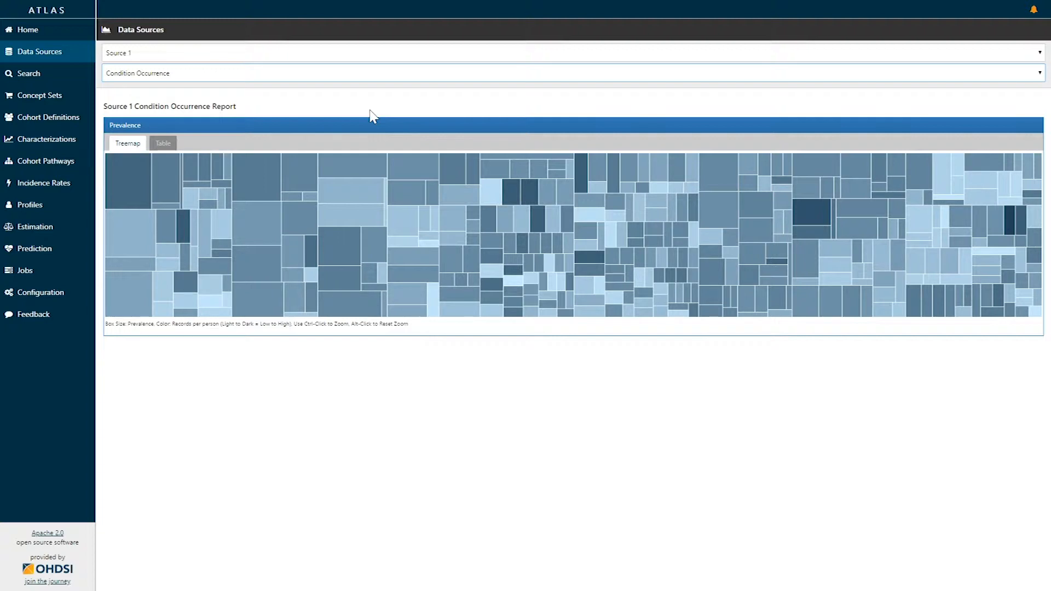
pyautogui.moveTo(449, 132)
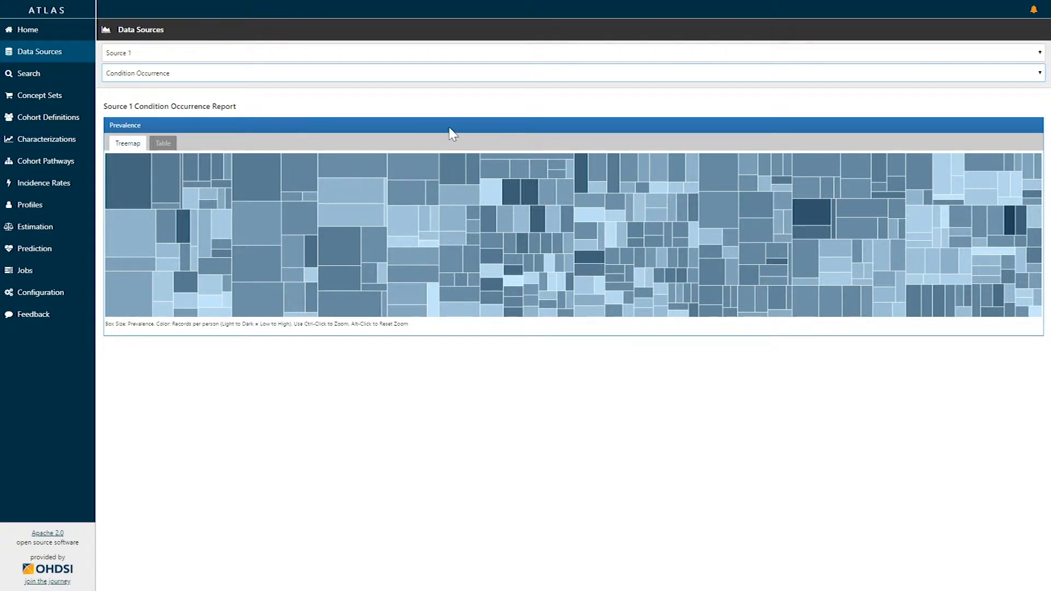
pyautogui.moveTo(784, 218)
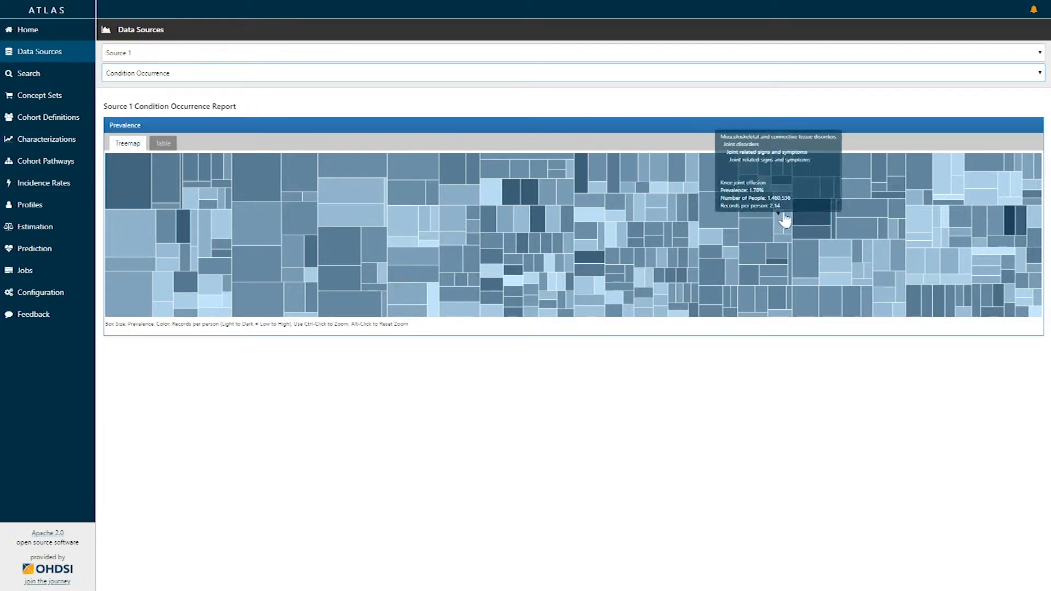
pyautogui.moveTo(815, 218)
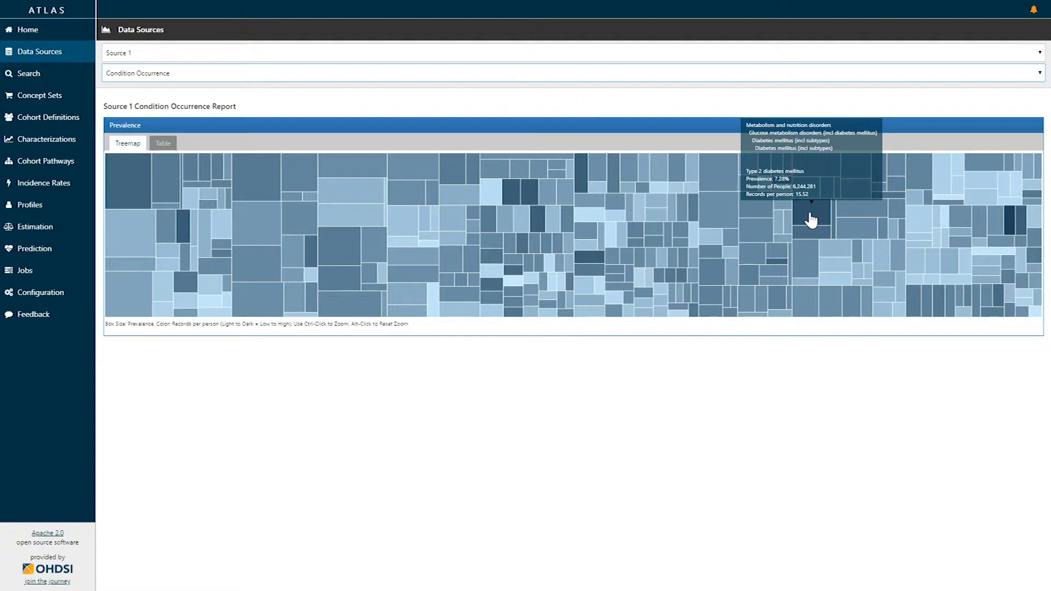
pyautogui.moveTo(684, 305)
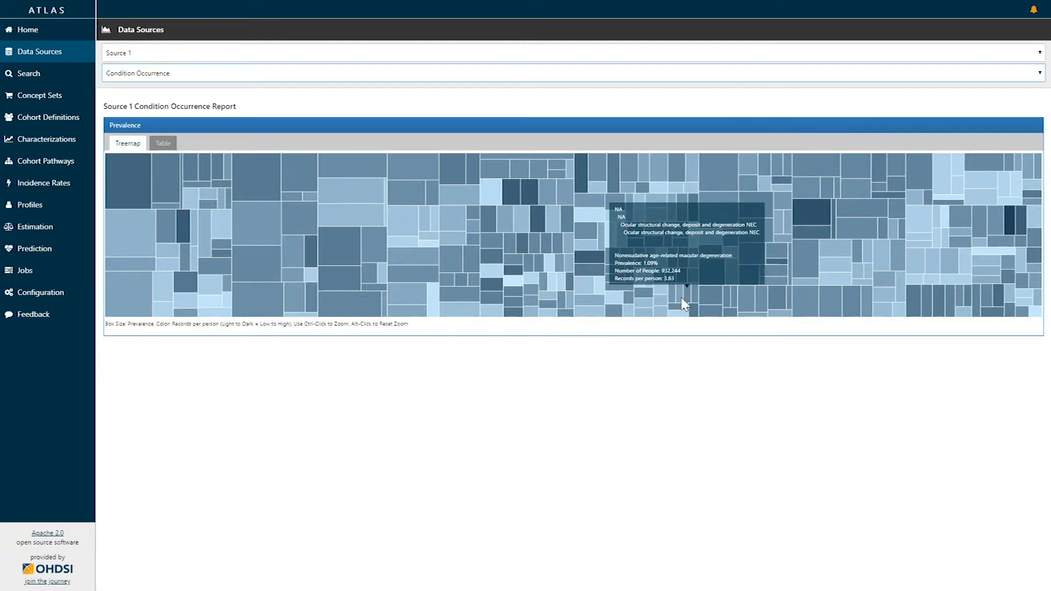
pyautogui.moveTo(413, 205)
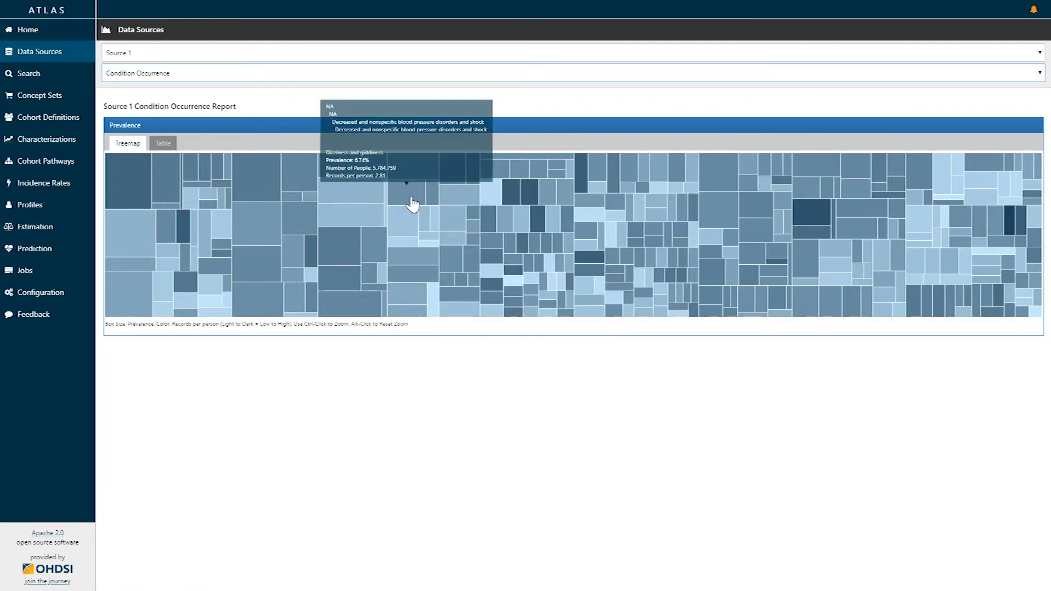
pyautogui.moveTo(360, 224)
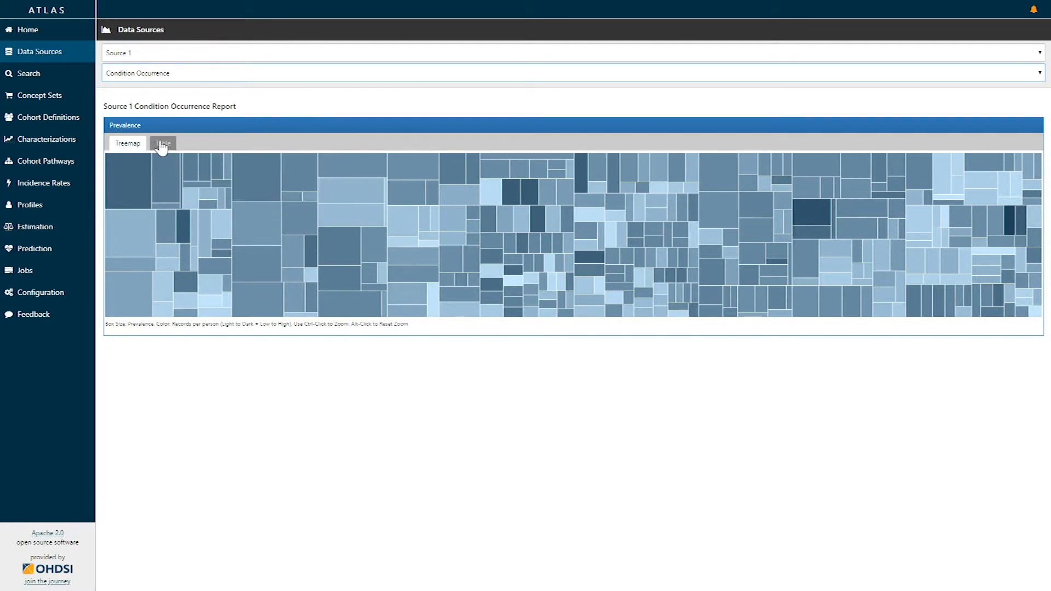
# Switch the Condition Occurrence prevalence view from treemap to the 16,031-condition table
pyautogui.click(164, 144)
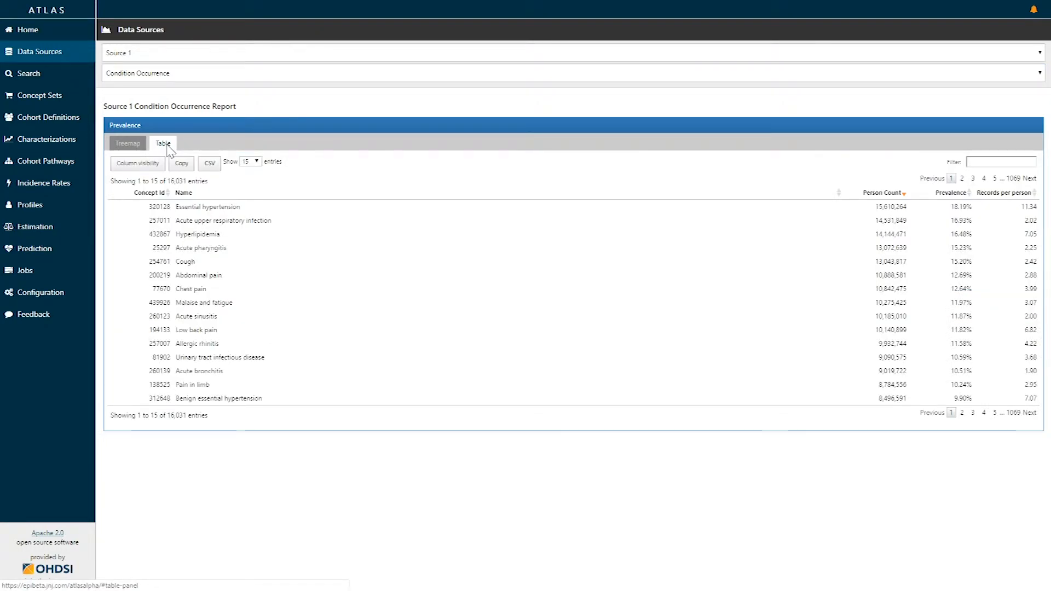
pyautogui.moveTo(356, 218)
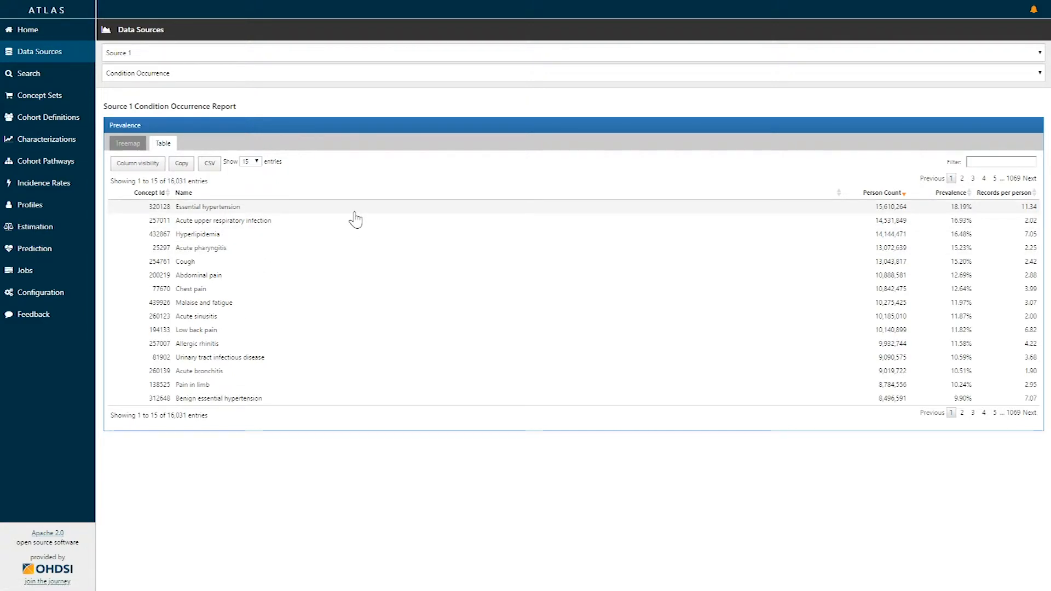
pyautogui.moveTo(288, 222)
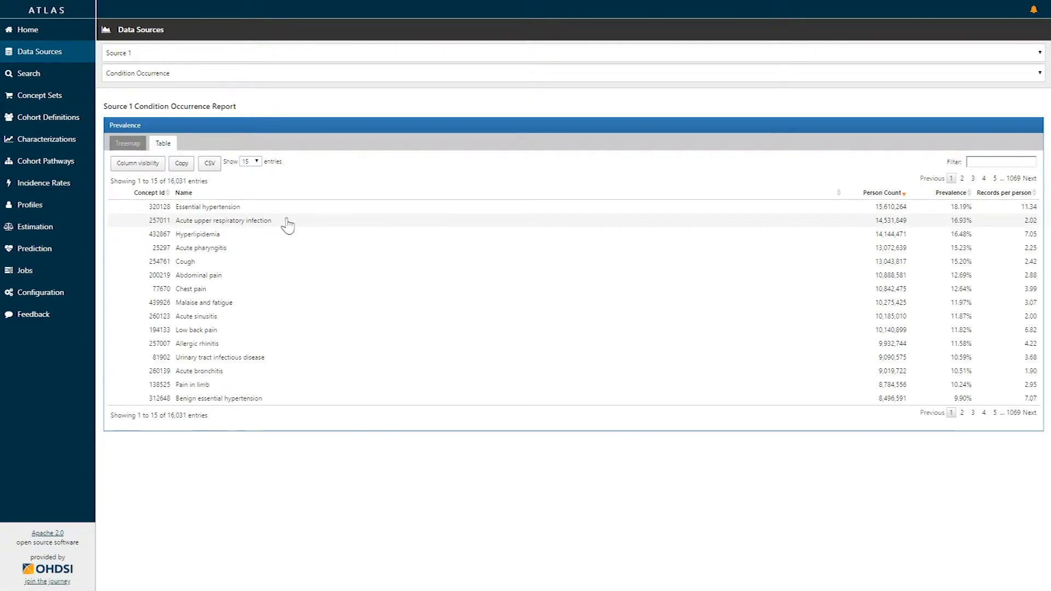
pyautogui.moveTo(162, 221)
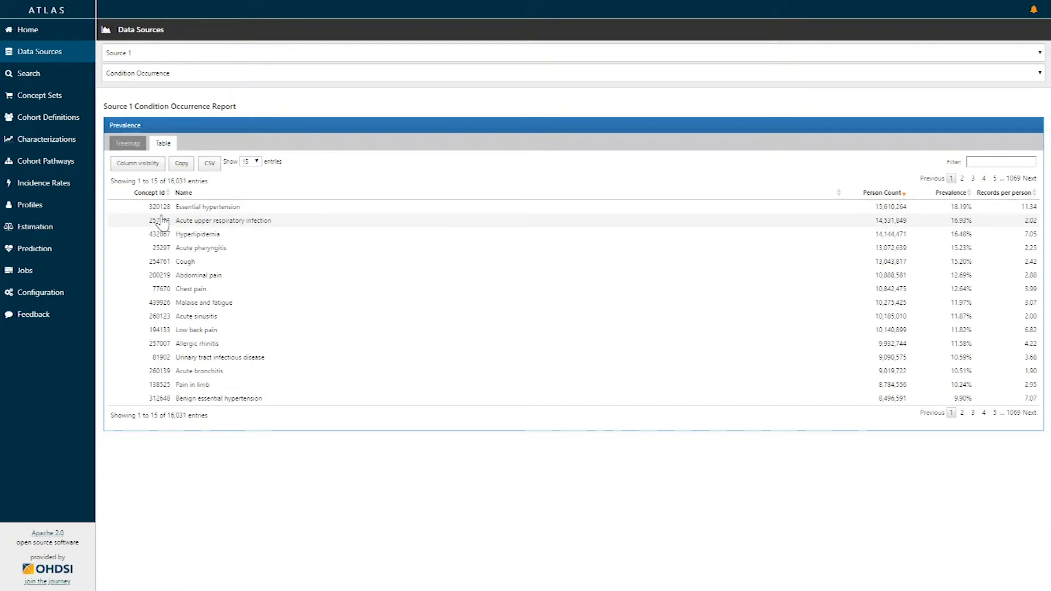
pyautogui.moveTo(817, 223)
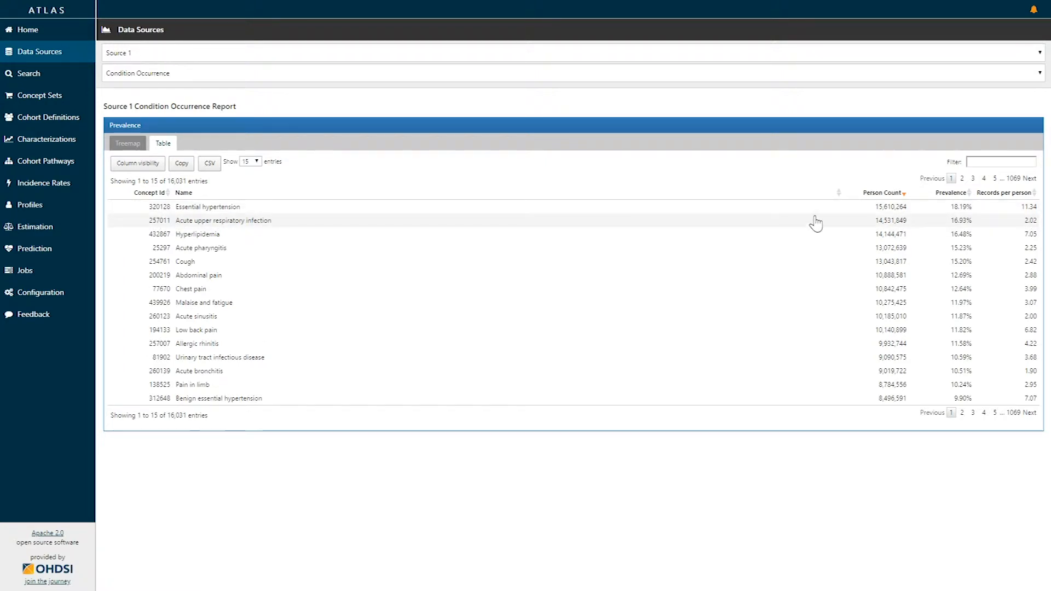
pyautogui.moveTo(926, 218)
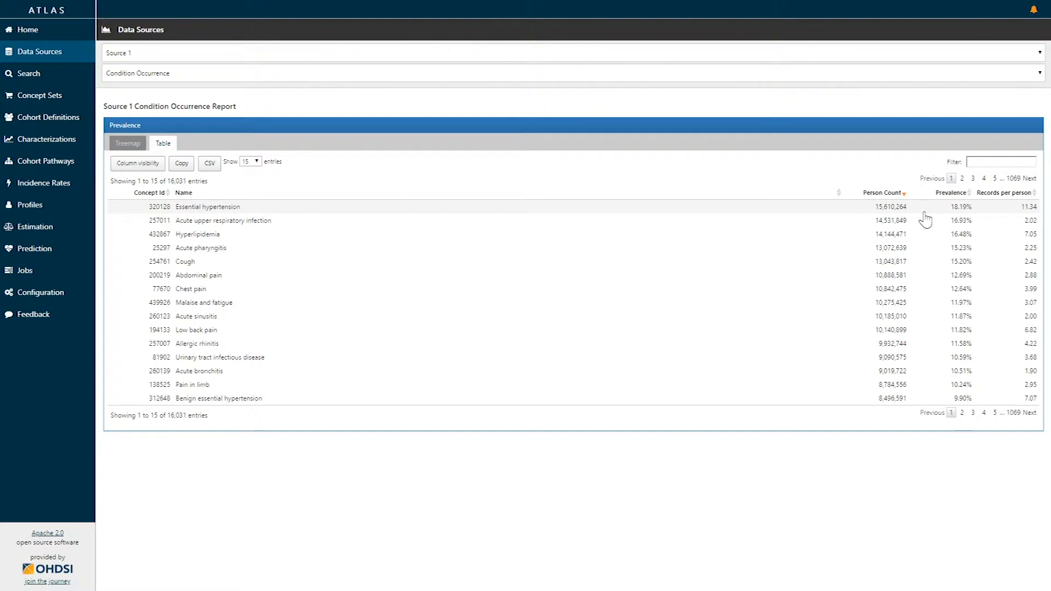
pyautogui.moveTo(1005, 215)
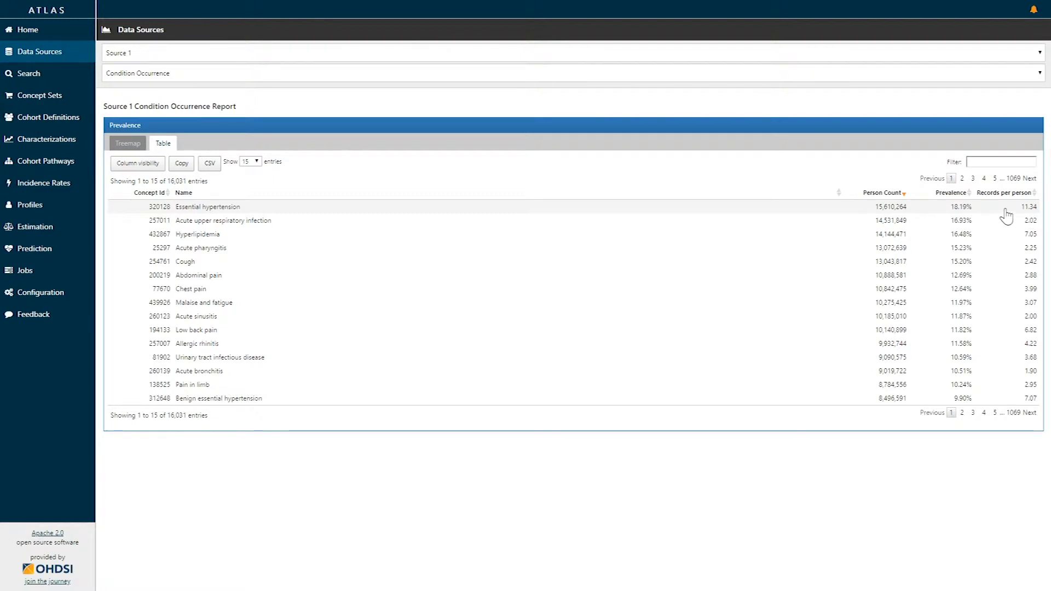
pyautogui.moveTo(253, 215)
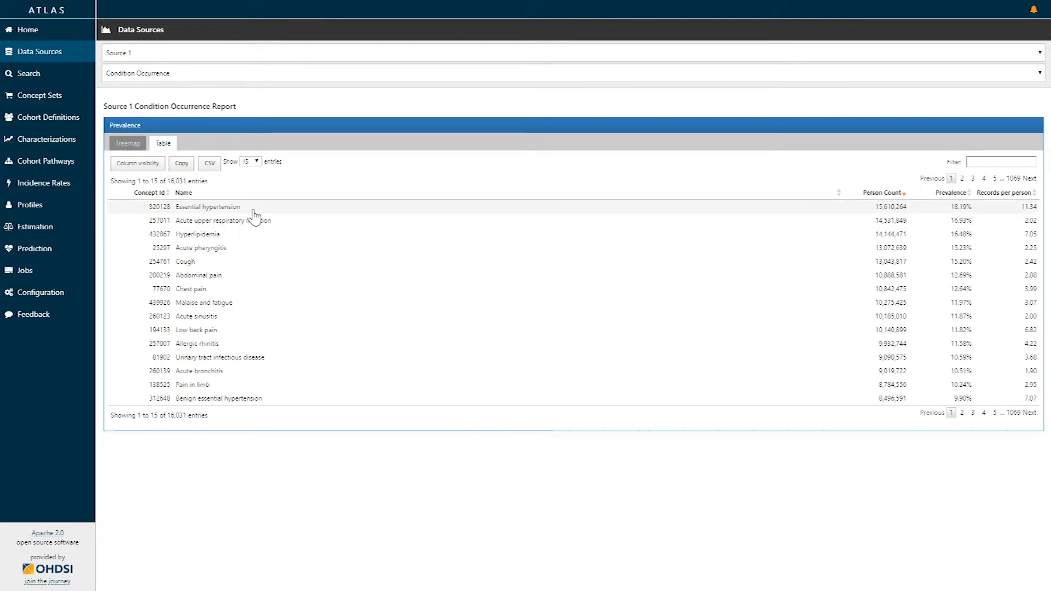
pyautogui.moveTo(250, 215)
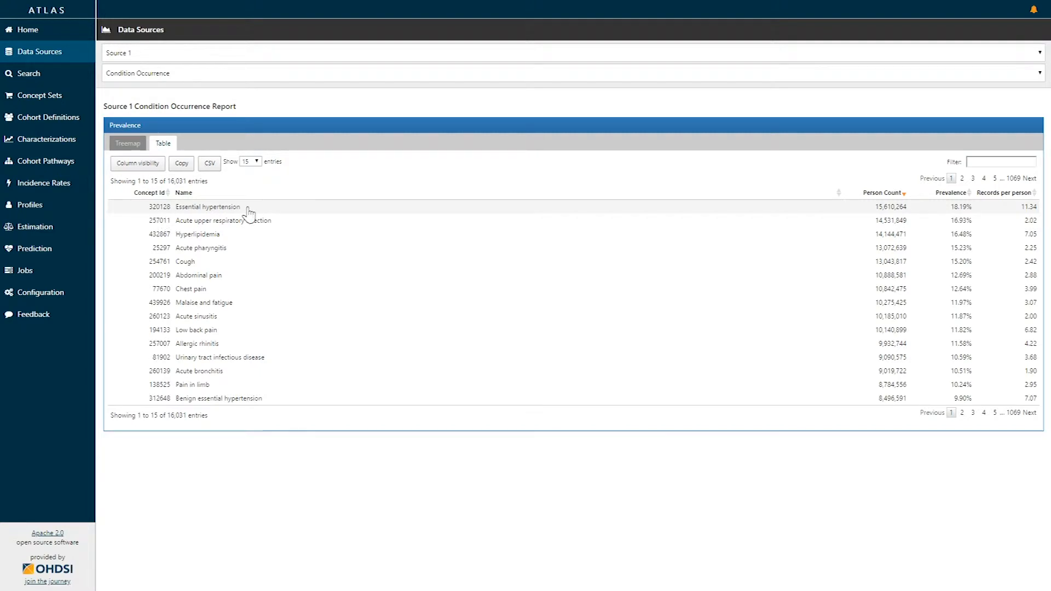
pyautogui.moveTo(871, 214)
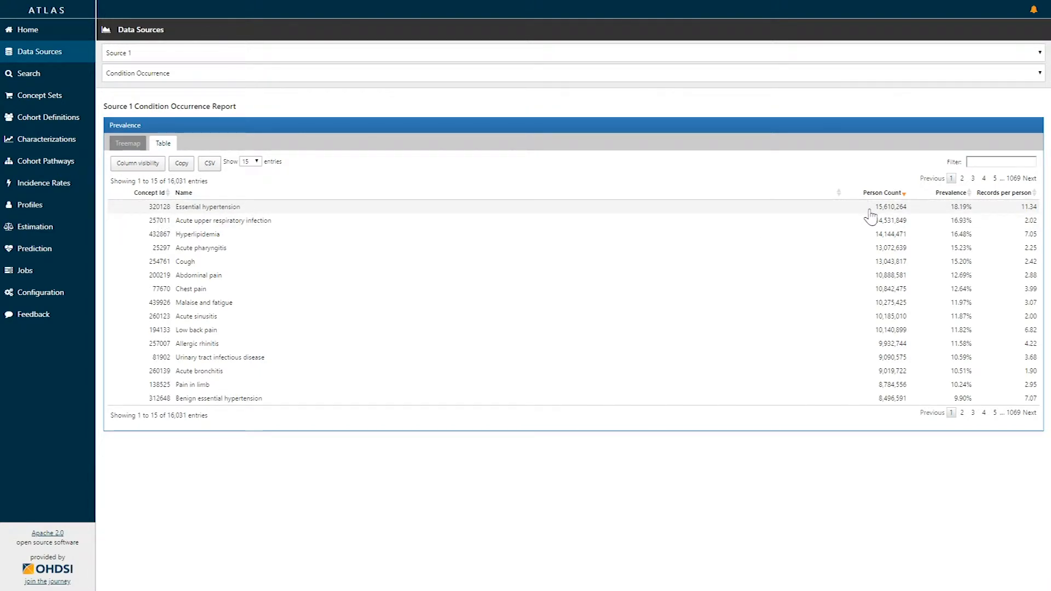
pyautogui.moveTo(935, 213)
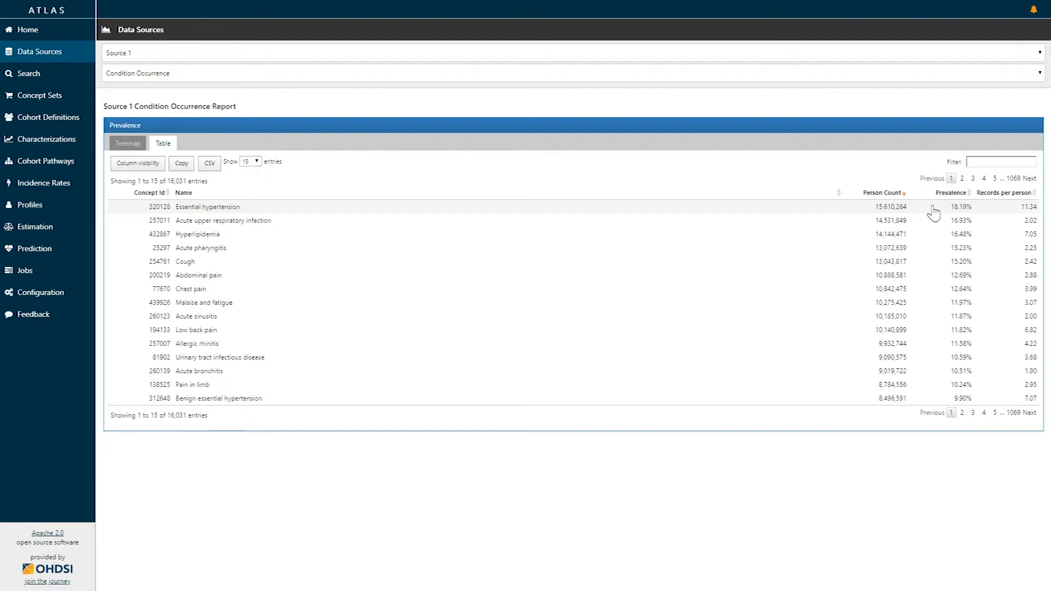
pyautogui.moveTo(969, 215)
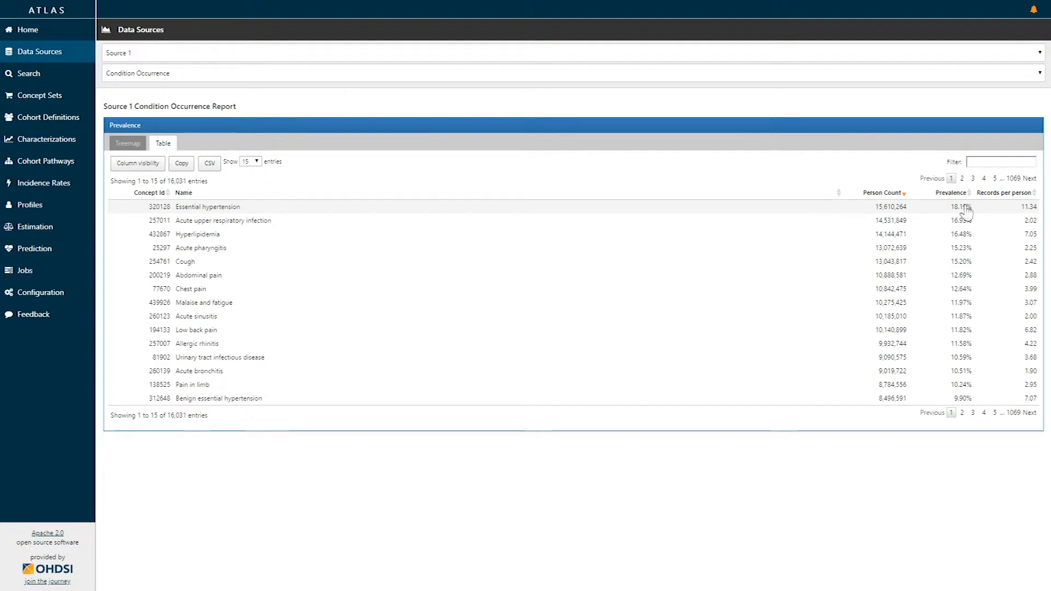
pyautogui.moveTo(983, 213)
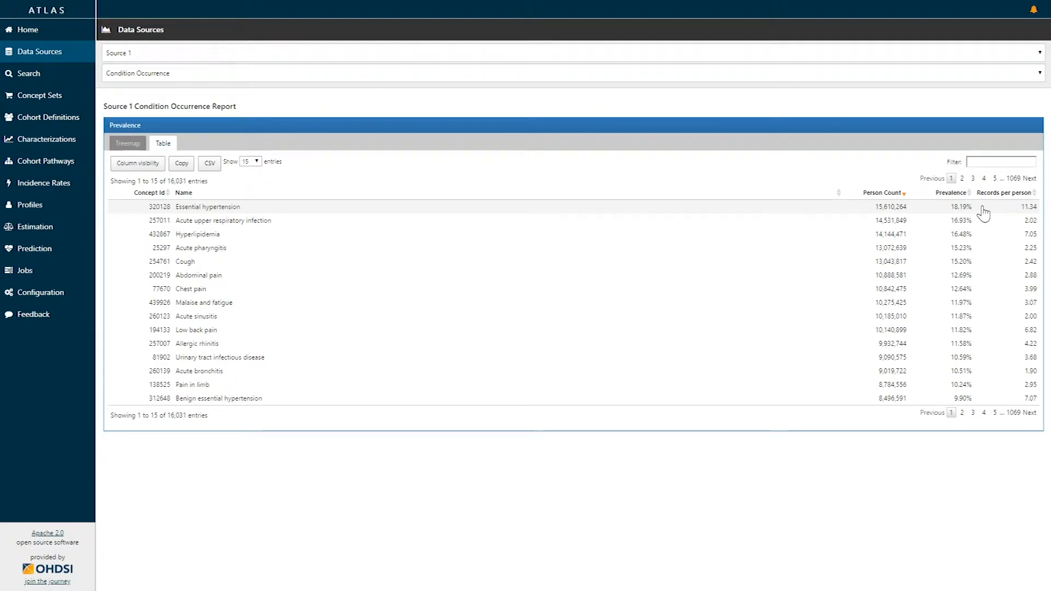
pyautogui.moveTo(933, 211)
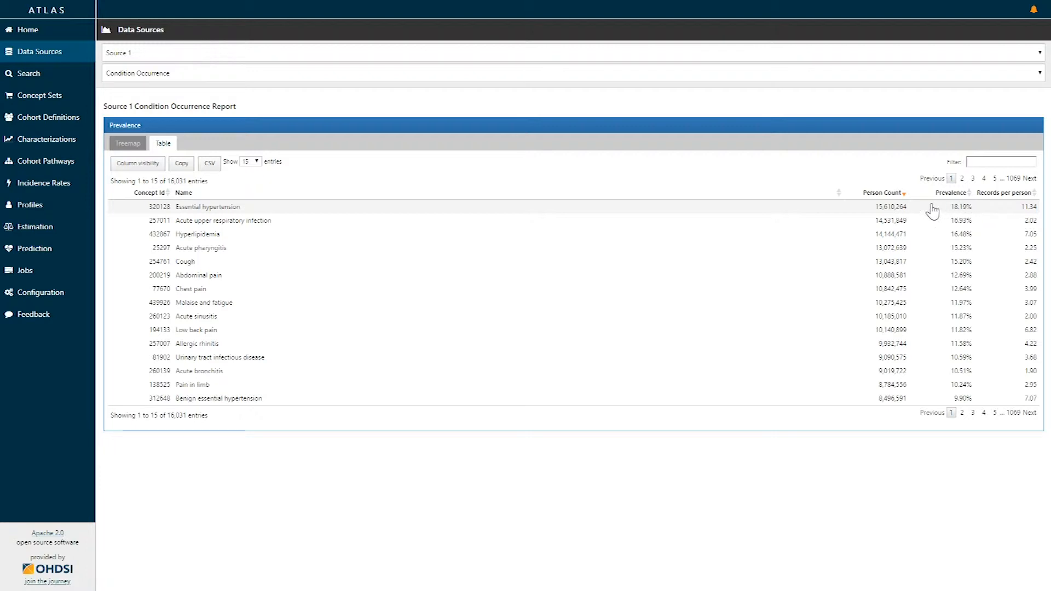
pyautogui.moveTo(444, 214)
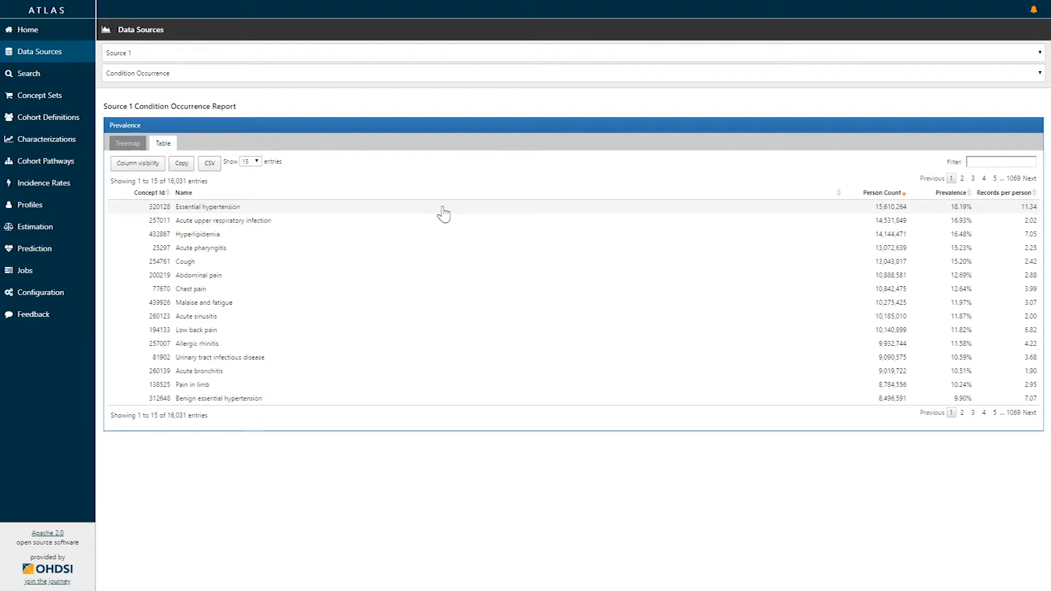
# Load the Essential hypertension drilldown with prevalence per 1000 people by age decile
pyautogui.click(207, 207)
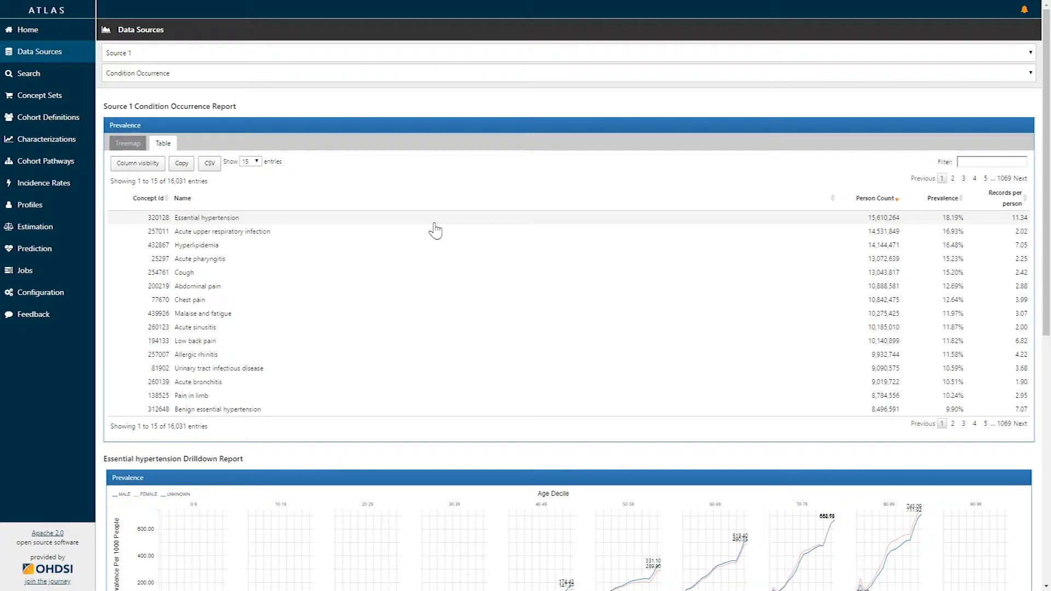
pyautogui.scroll(-3)
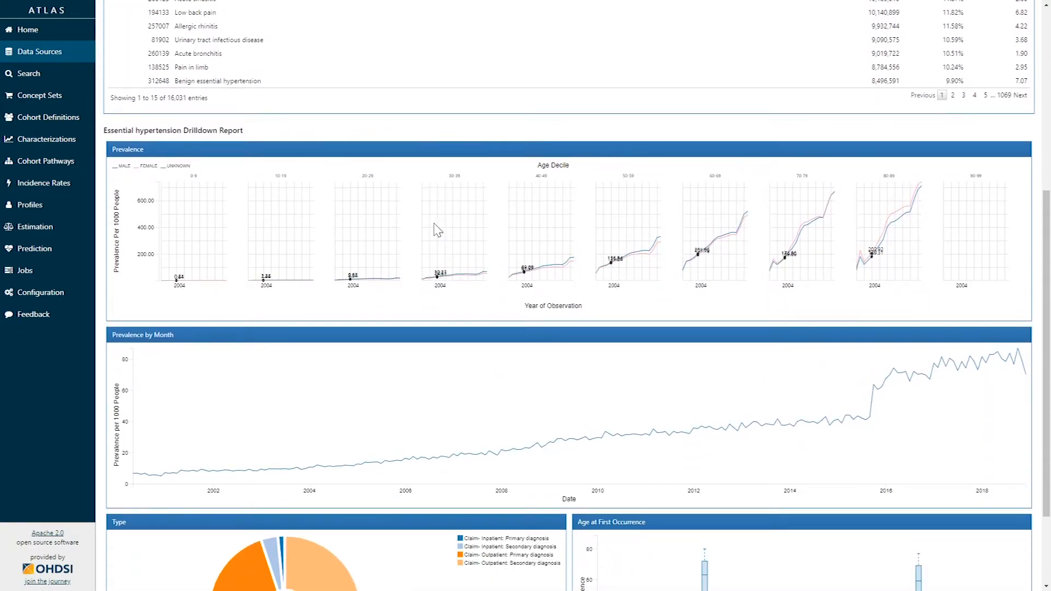
pyautogui.scroll(-3)
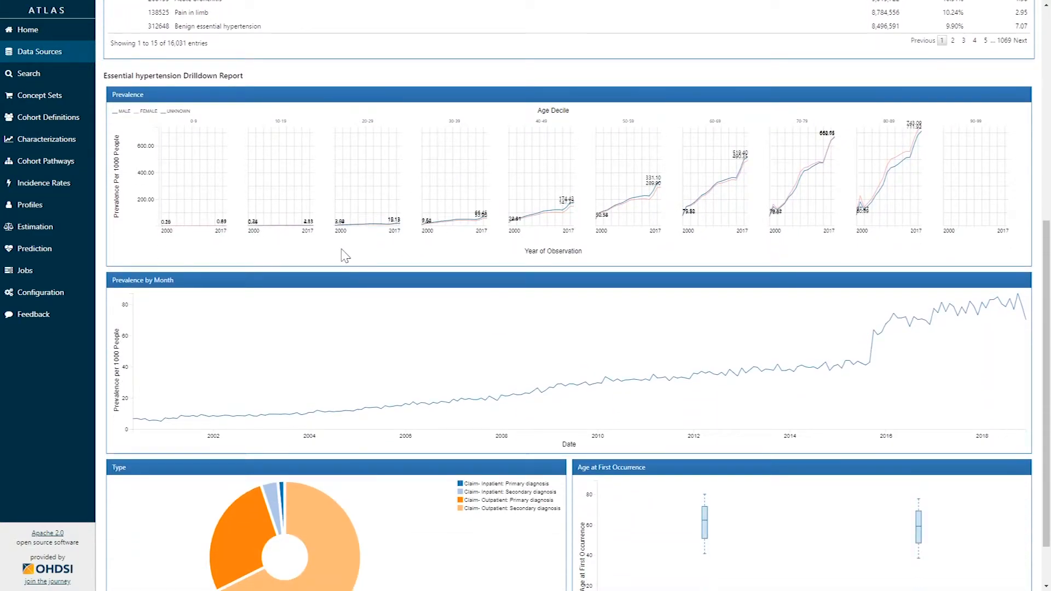
pyautogui.moveTo(126, 143)
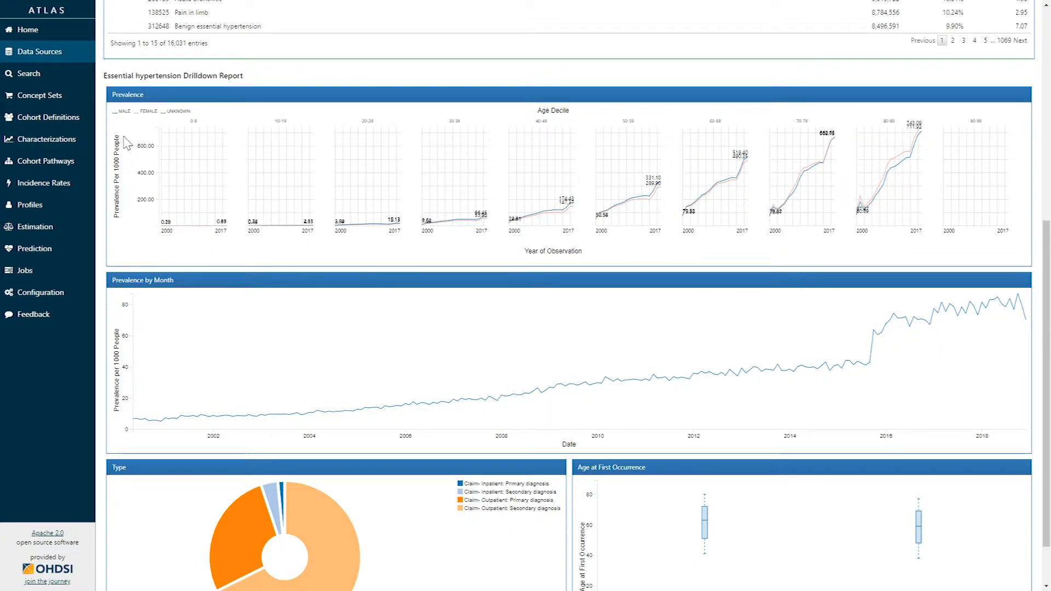
pyautogui.moveTo(131, 253)
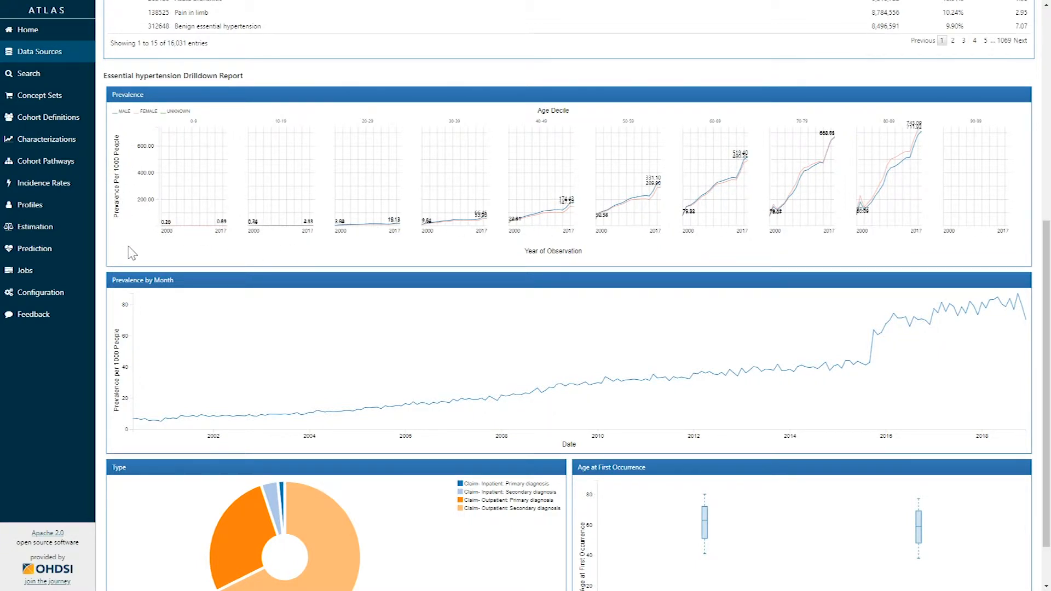
pyautogui.moveTo(112, 177)
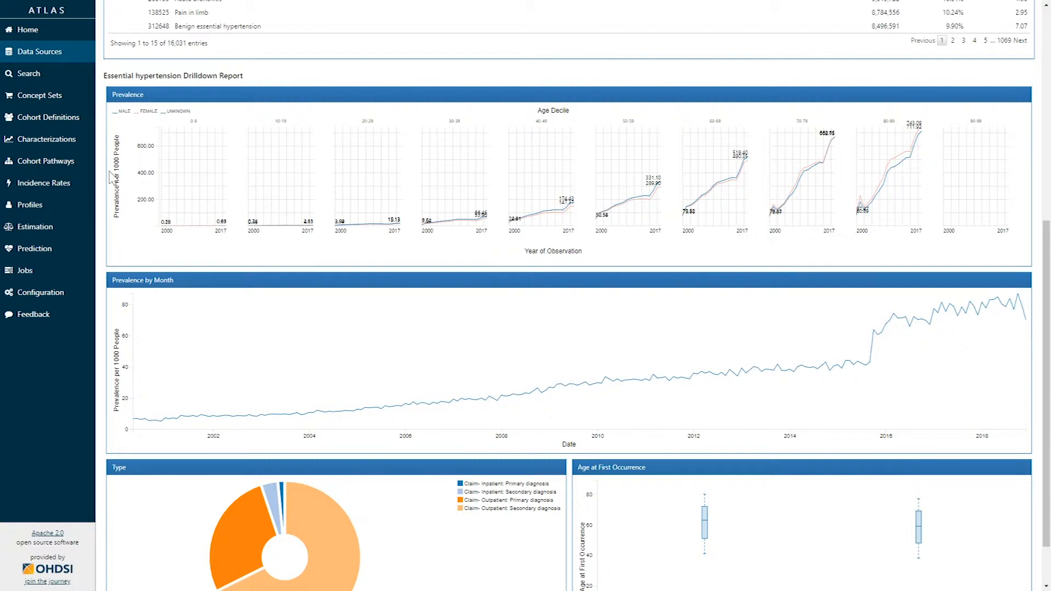
pyautogui.moveTo(139, 241)
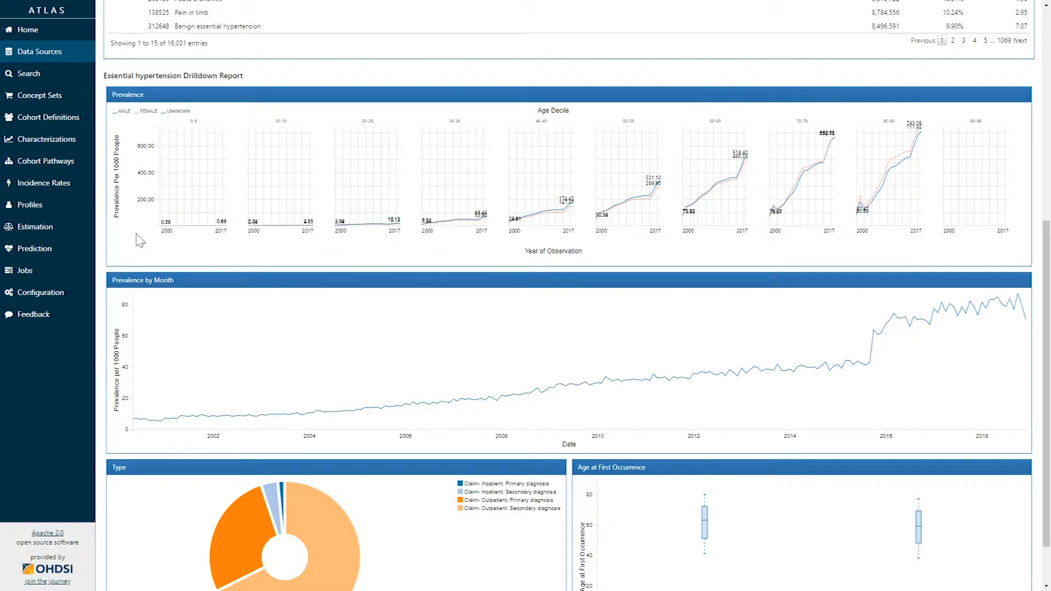
pyautogui.moveTo(231, 245)
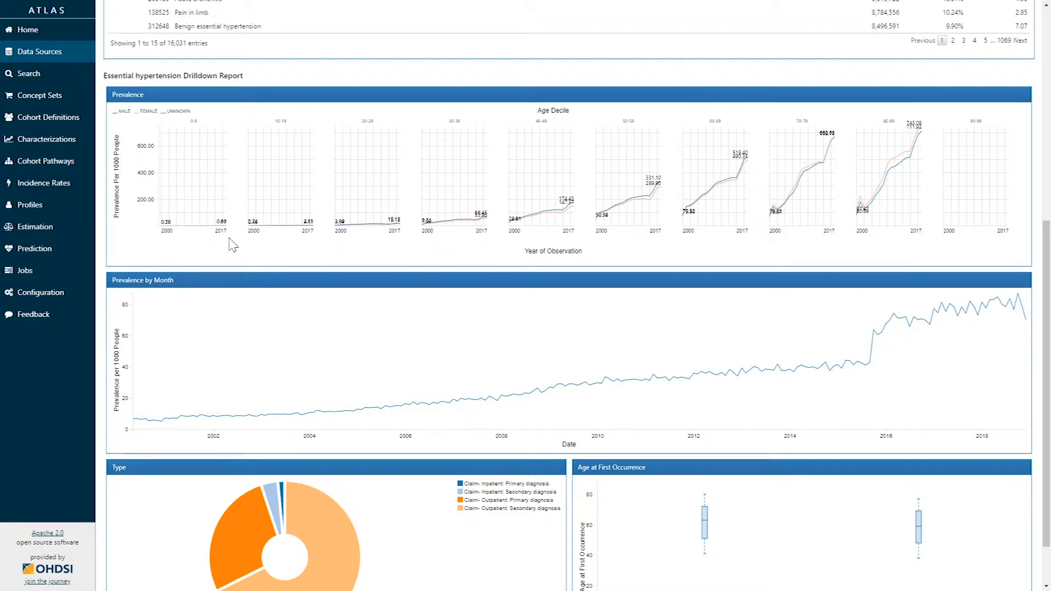
pyautogui.moveTo(249, 244)
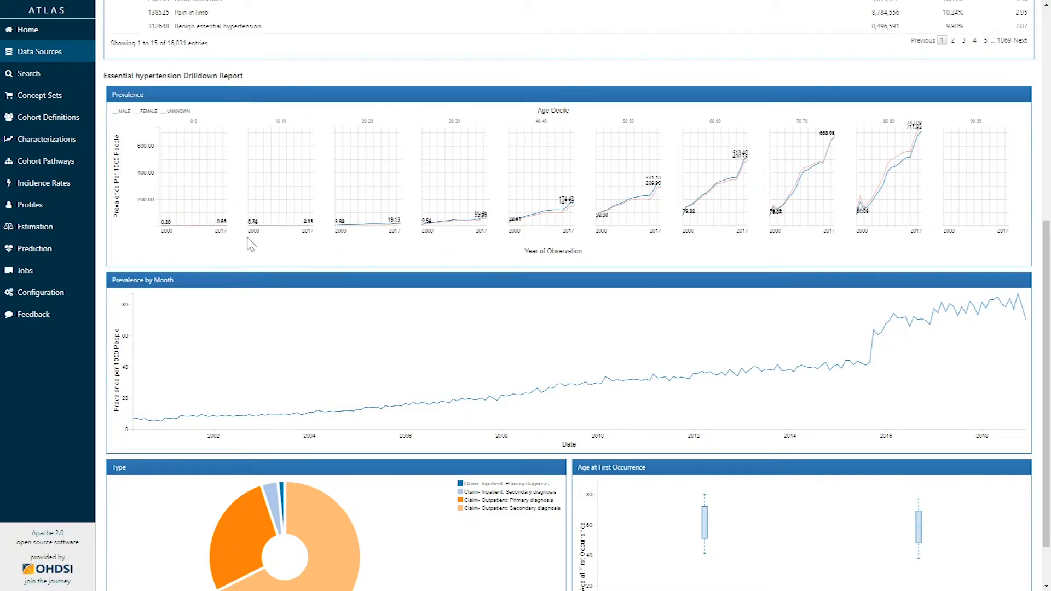
pyautogui.moveTo(280, 243)
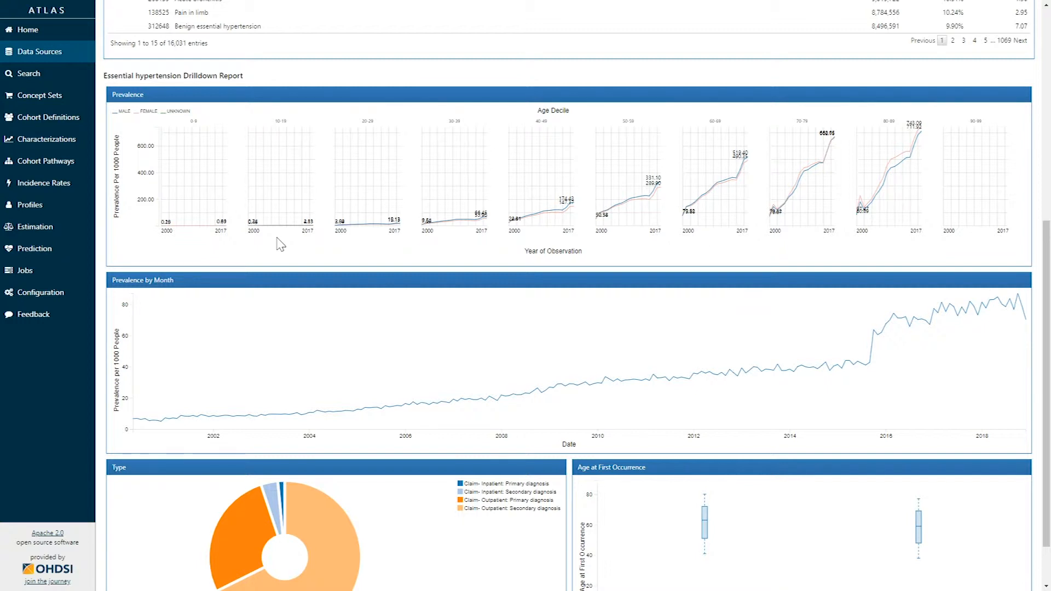
pyautogui.moveTo(274, 131)
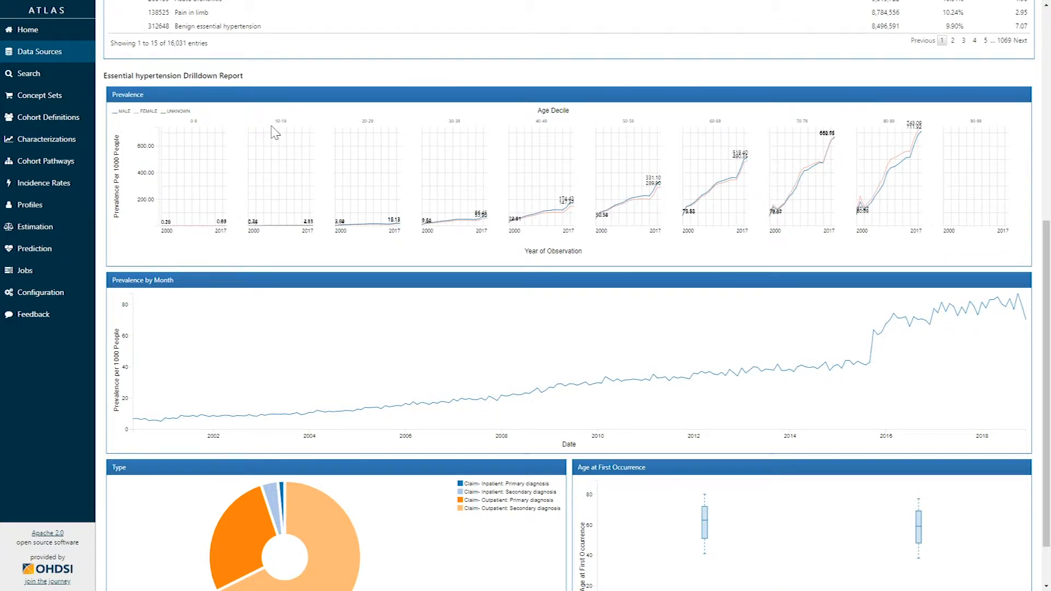
pyautogui.moveTo(216, 148)
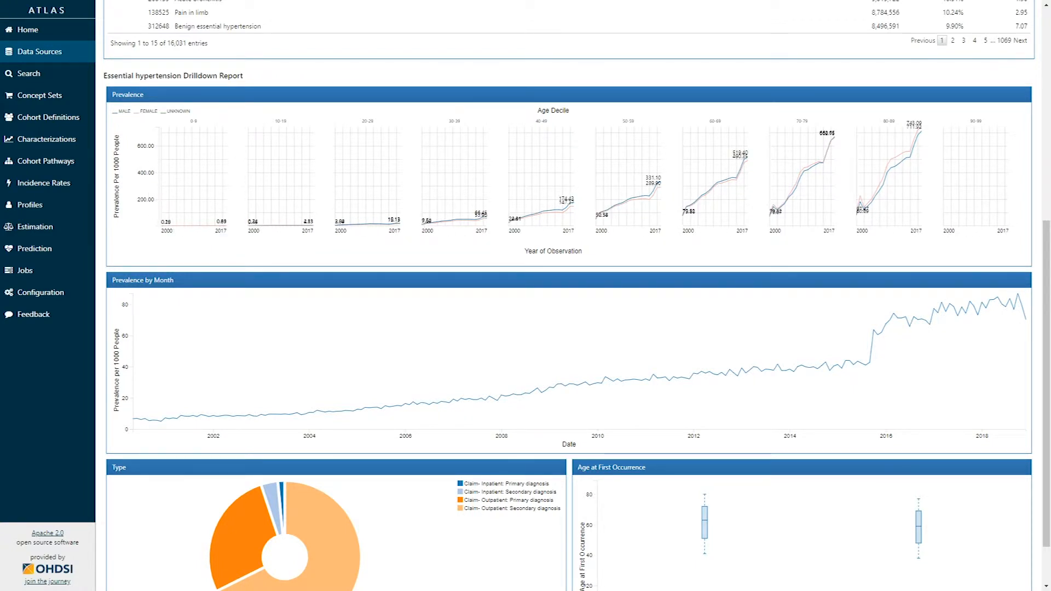
pyautogui.moveTo(157, 198)
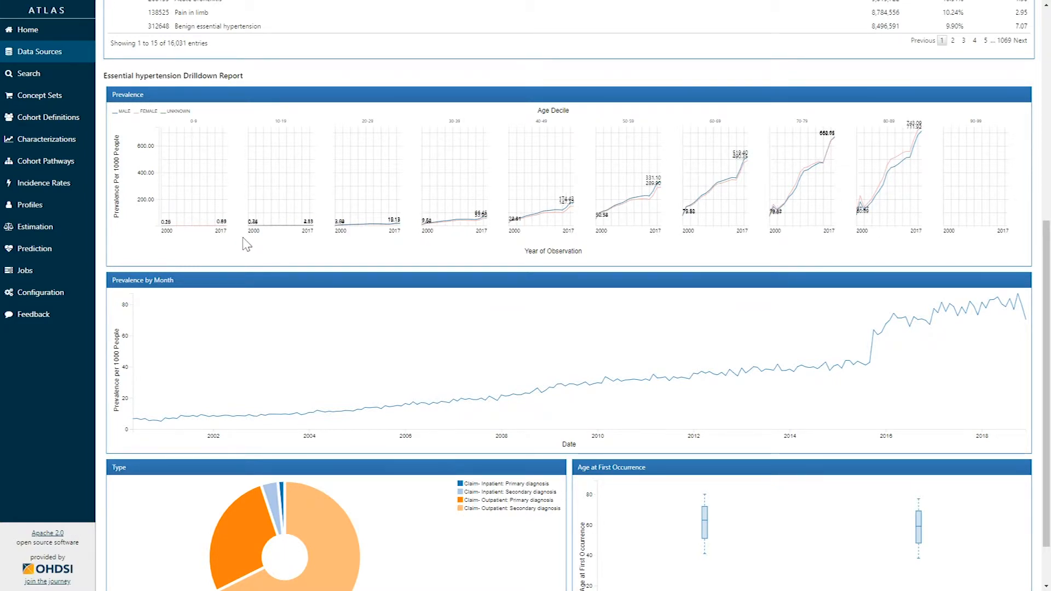
pyautogui.moveTo(298, 250)
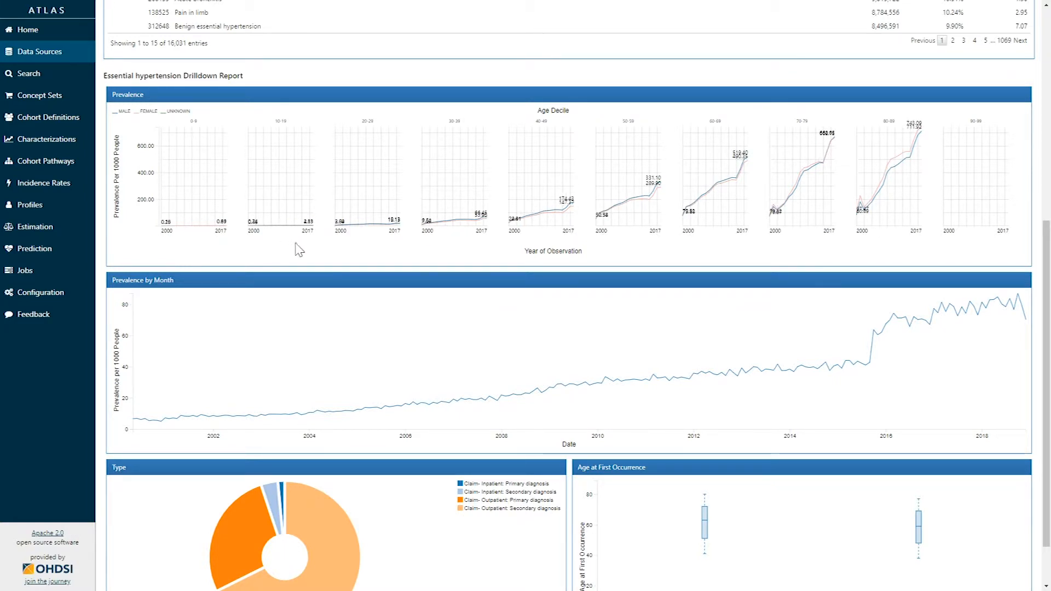
pyautogui.moveTo(441, 258)
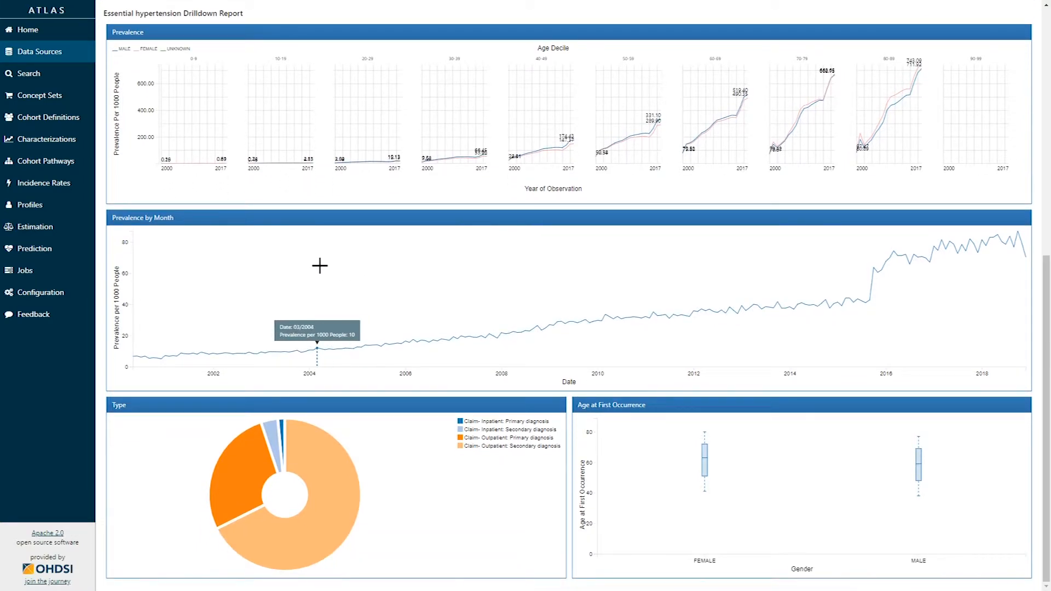
pyautogui.moveTo(193, 237)
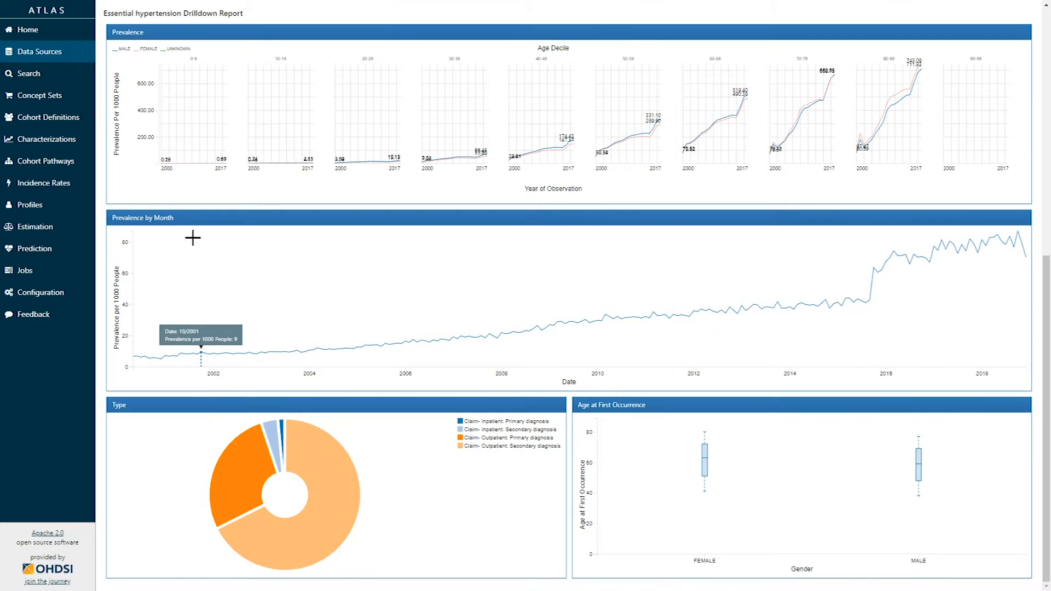
pyautogui.moveTo(335, 383)
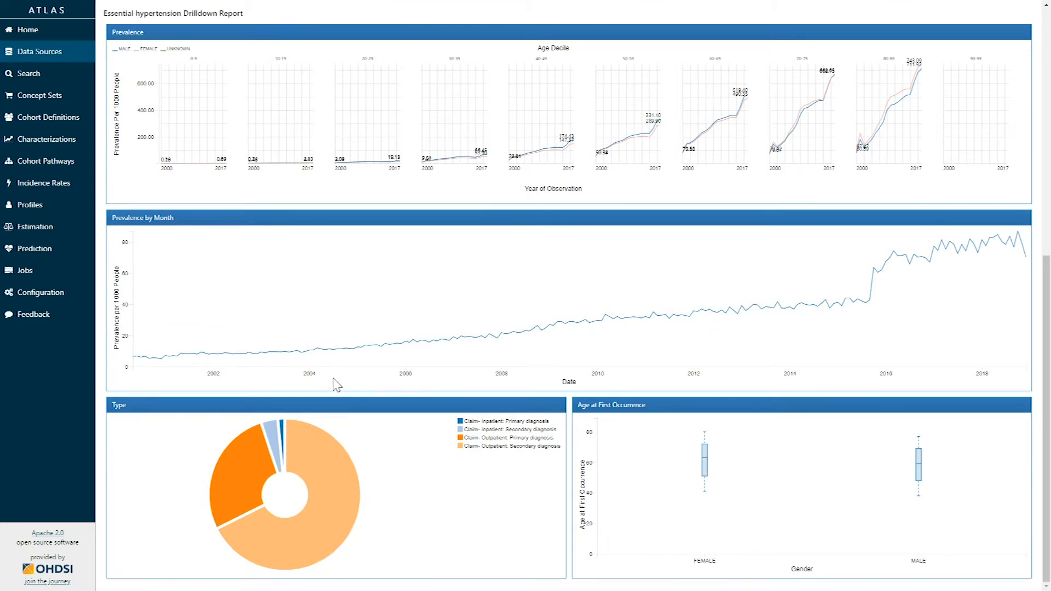
pyautogui.moveTo(333, 375)
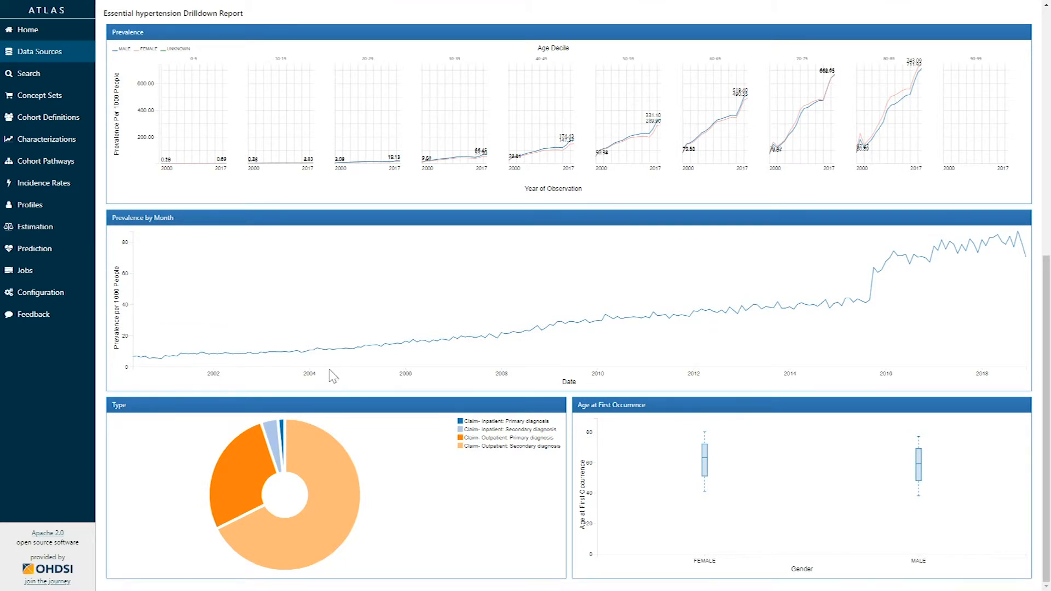
pyautogui.moveTo(187, 348)
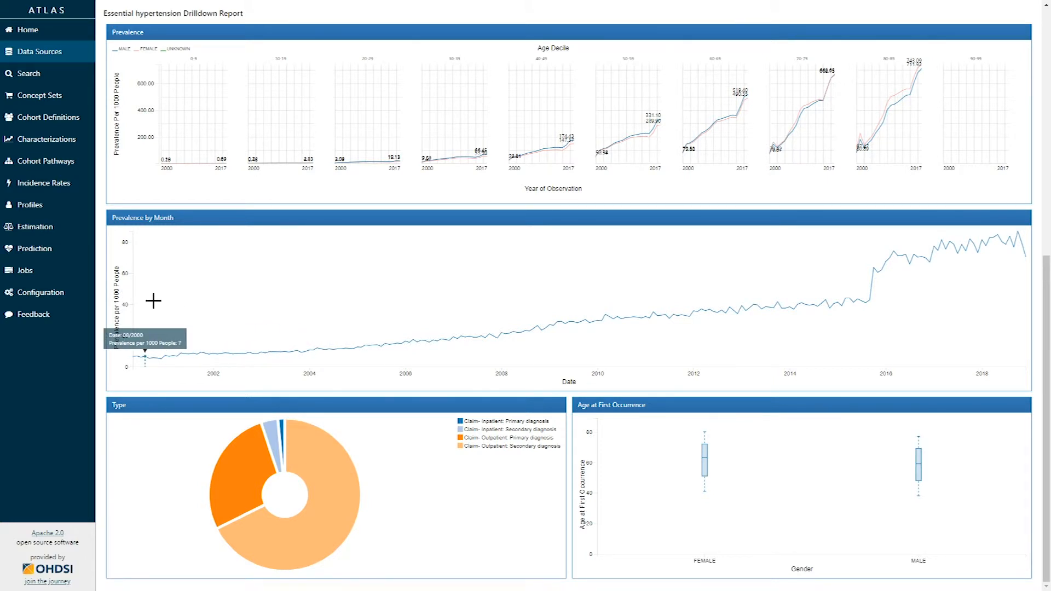
pyautogui.moveTo(248, 343)
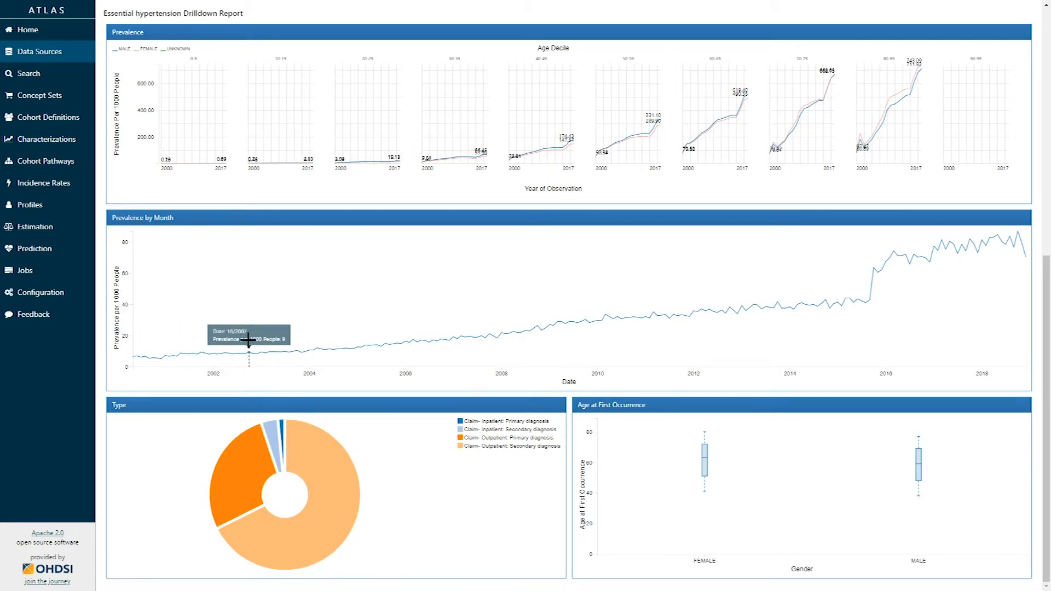
pyautogui.moveTo(308, 338)
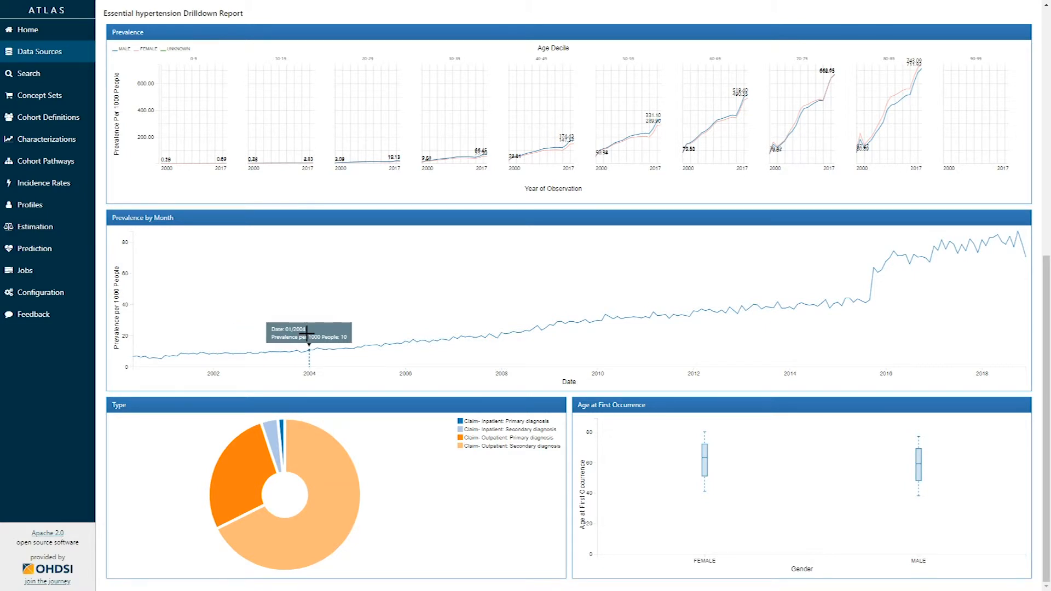
pyautogui.moveTo(442, 333)
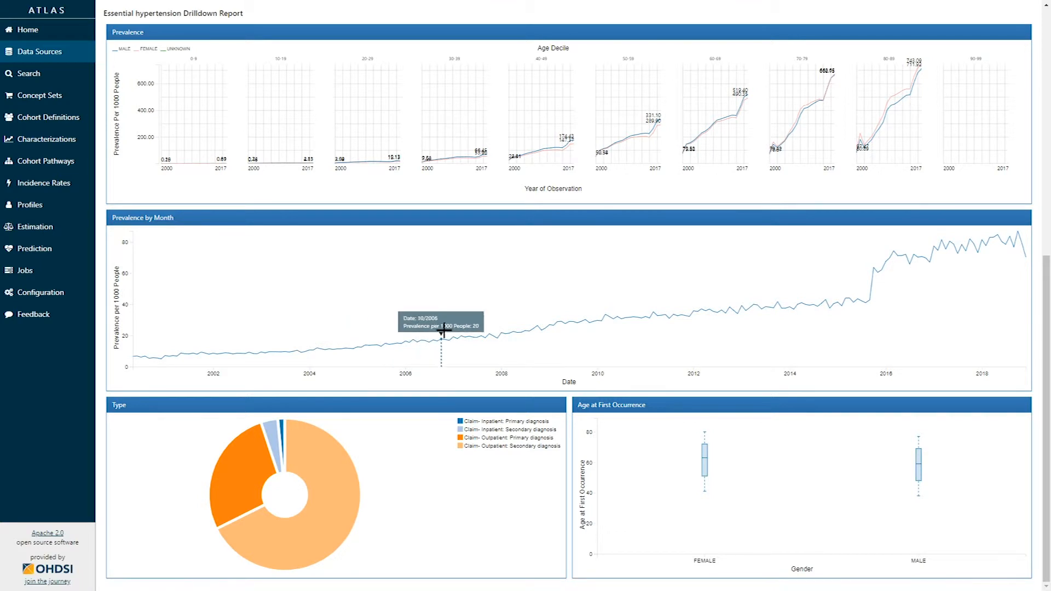
pyautogui.moveTo(704, 306)
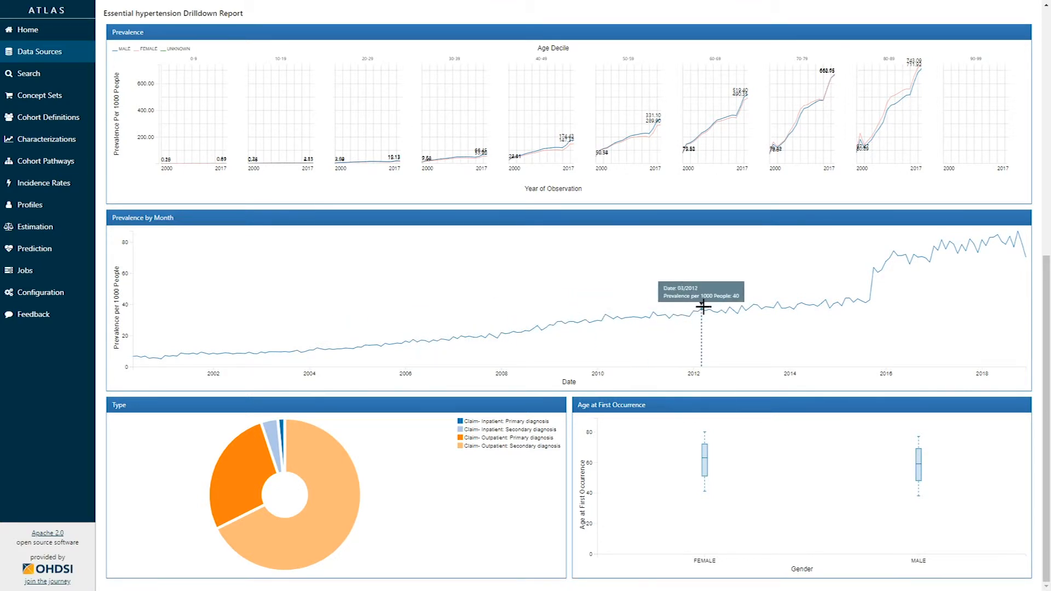
pyautogui.moveTo(846, 308)
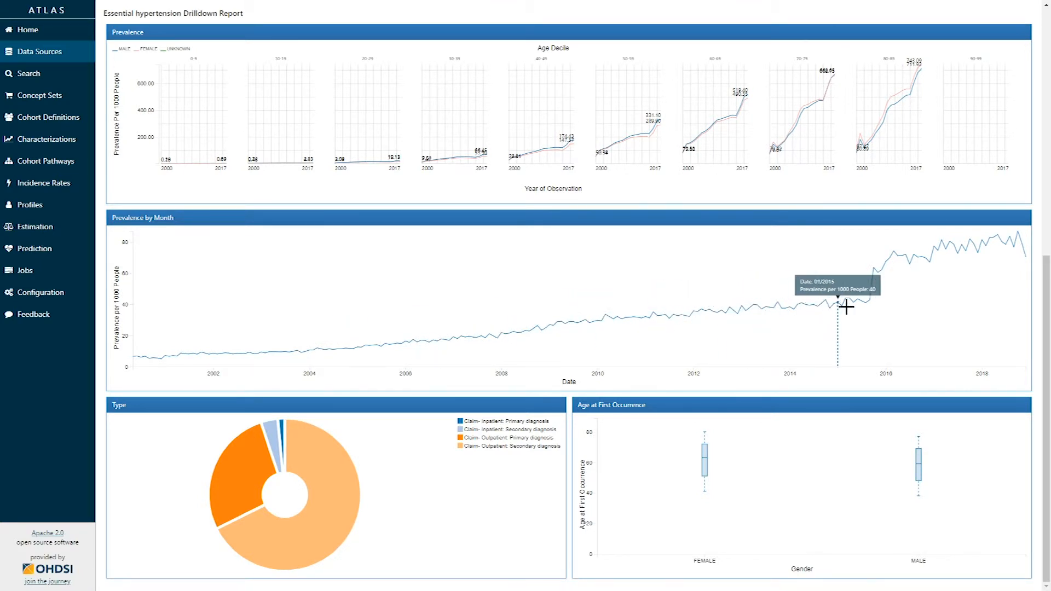
pyautogui.moveTo(874, 273)
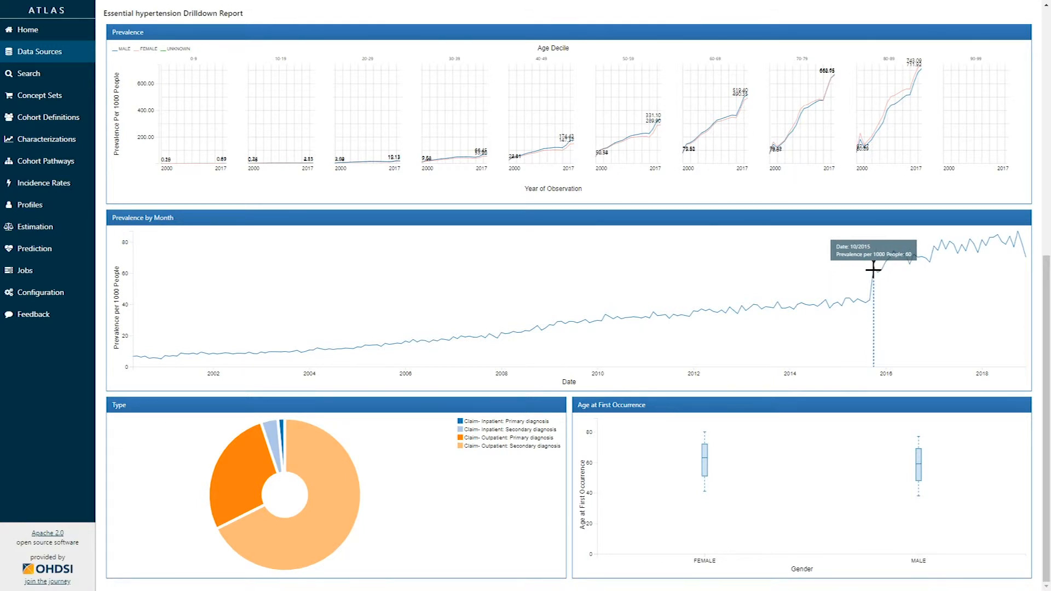
pyautogui.moveTo(884, 274)
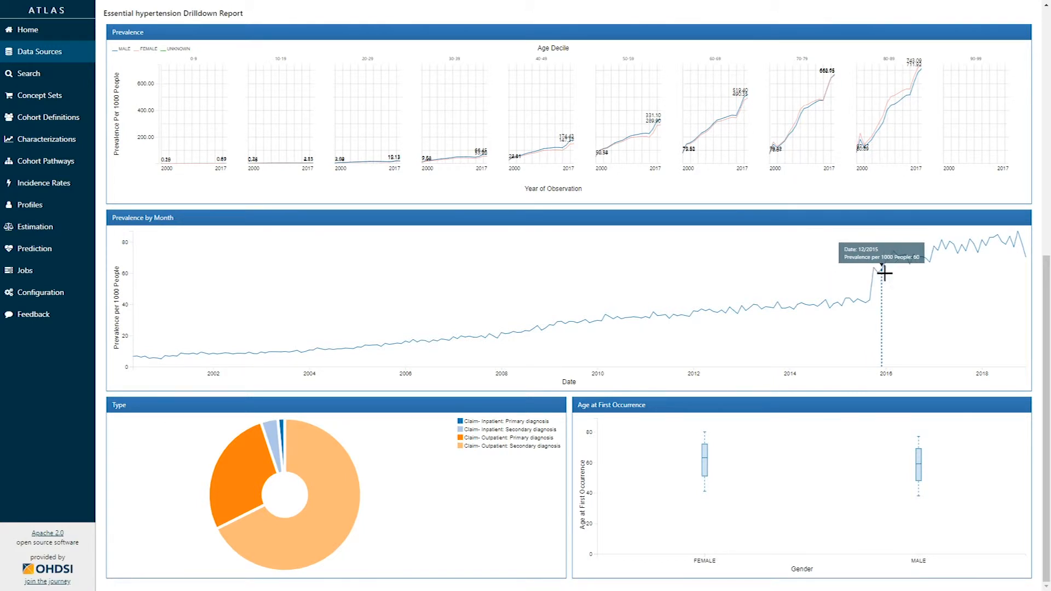
pyautogui.moveTo(873, 267)
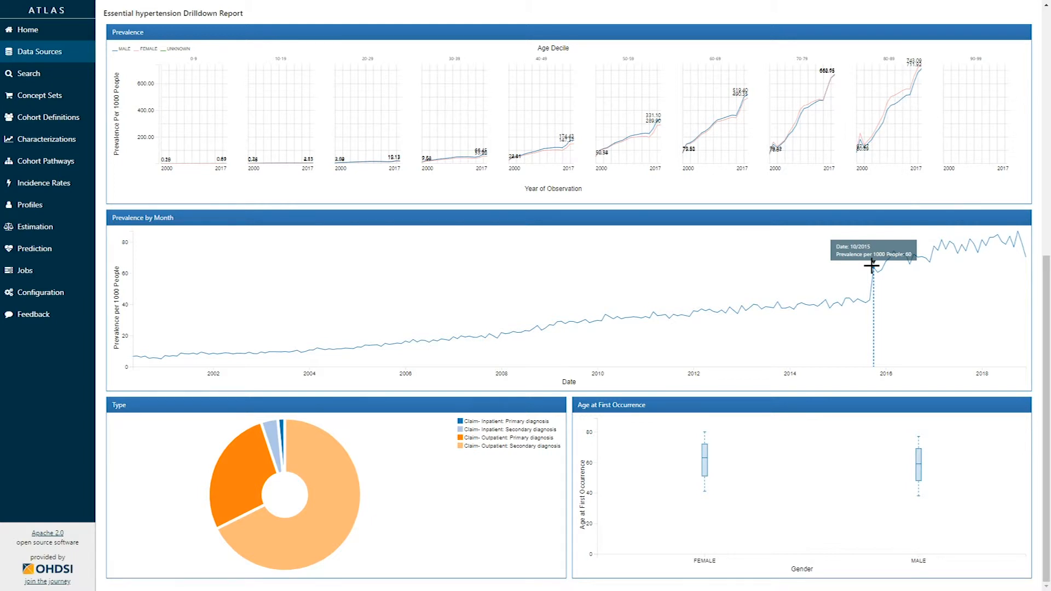
pyautogui.moveTo(882, 294)
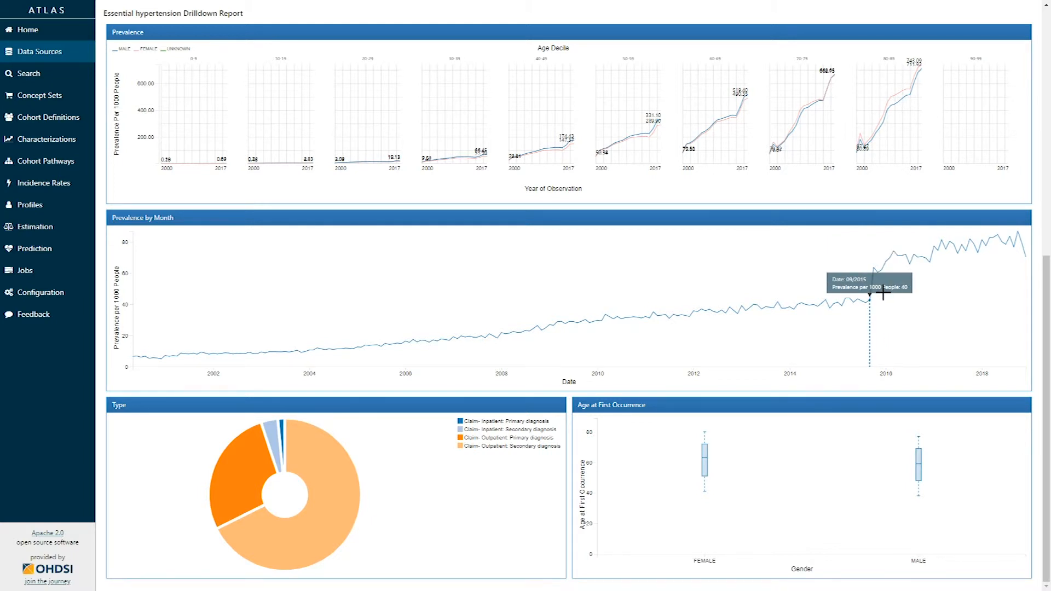
pyautogui.moveTo(876, 321)
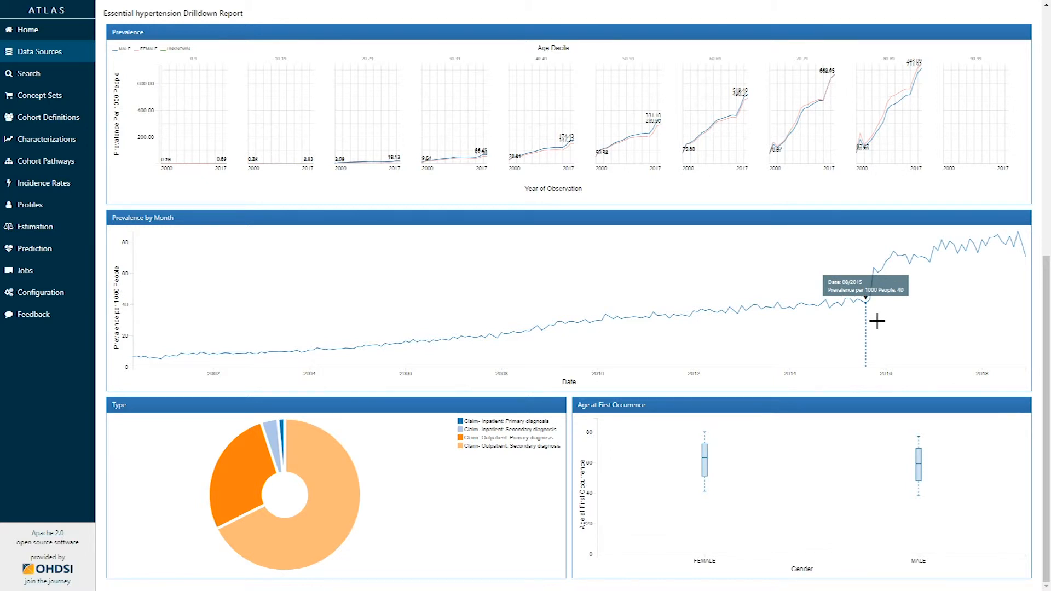
pyautogui.moveTo(875, 275)
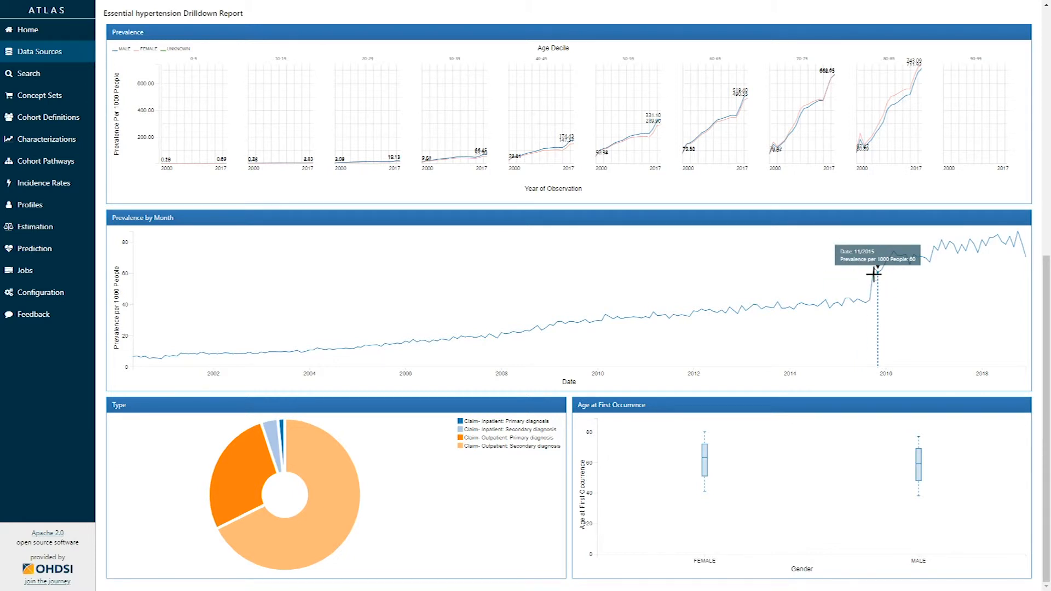
pyautogui.moveTo(874, 274)
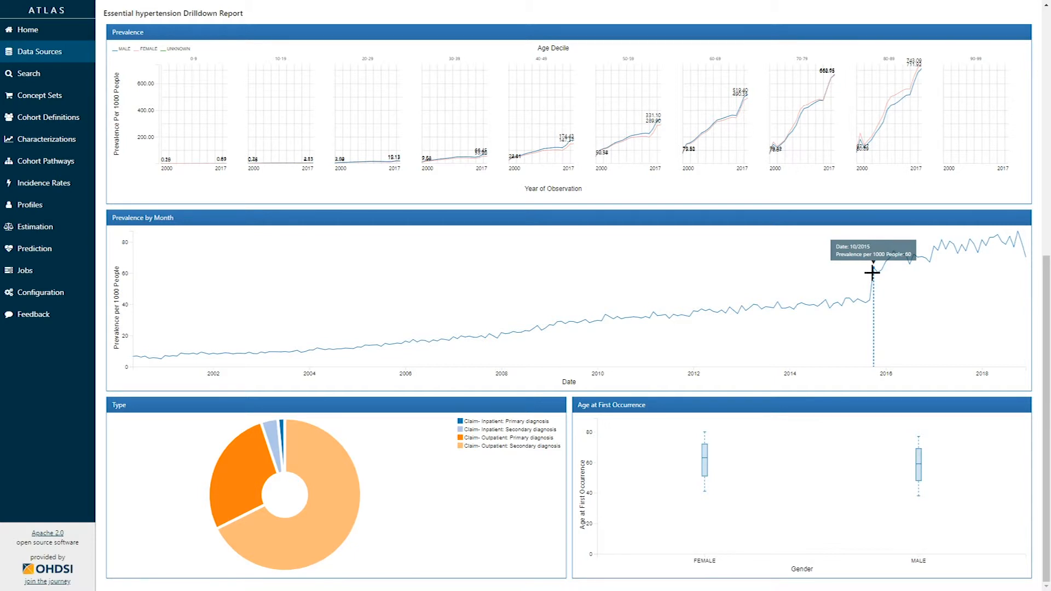
pyautogui.moveTo(306, 501)
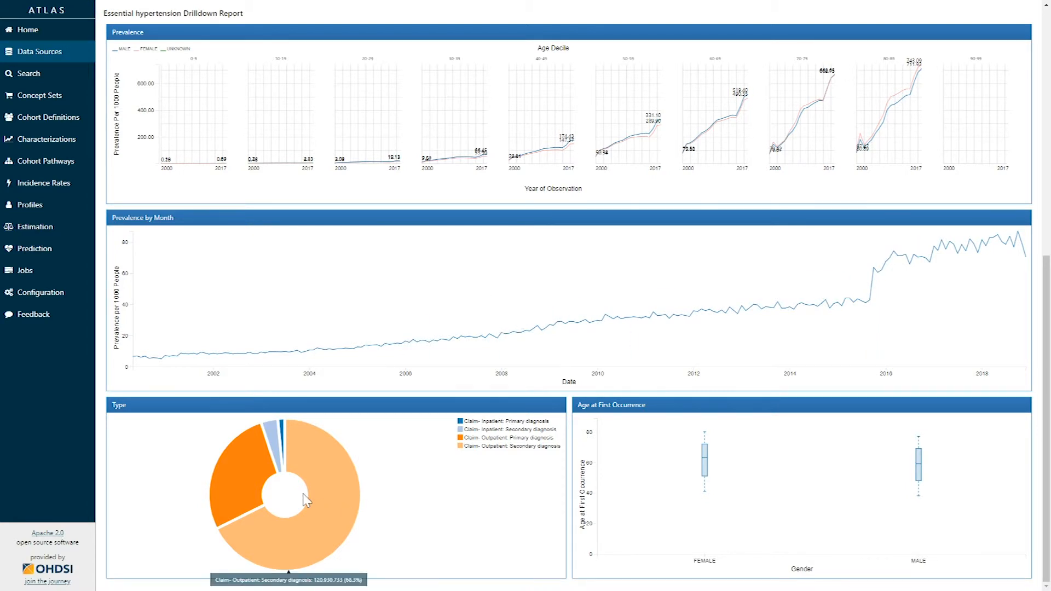
pyautogui.moveTo(148, 439)
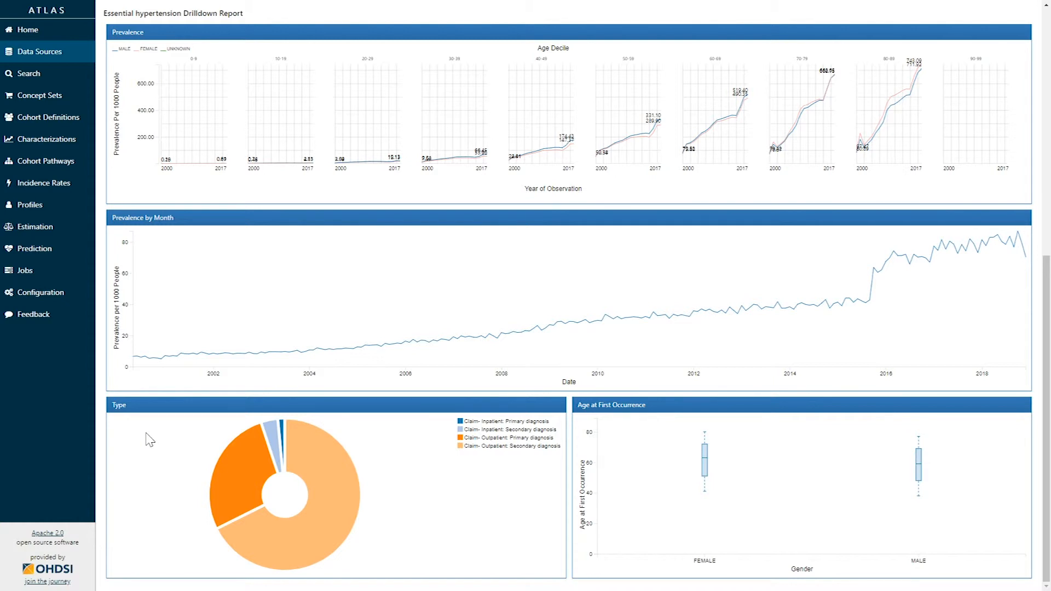
pyautogui.moveTo(138, 420)
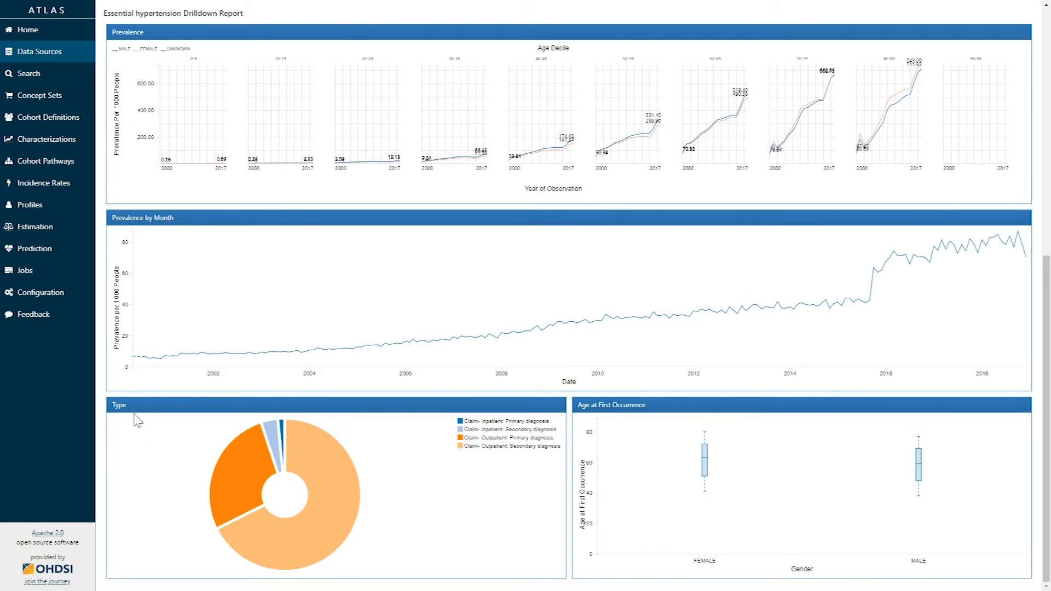
pyautogui.moveTo(180, 486)
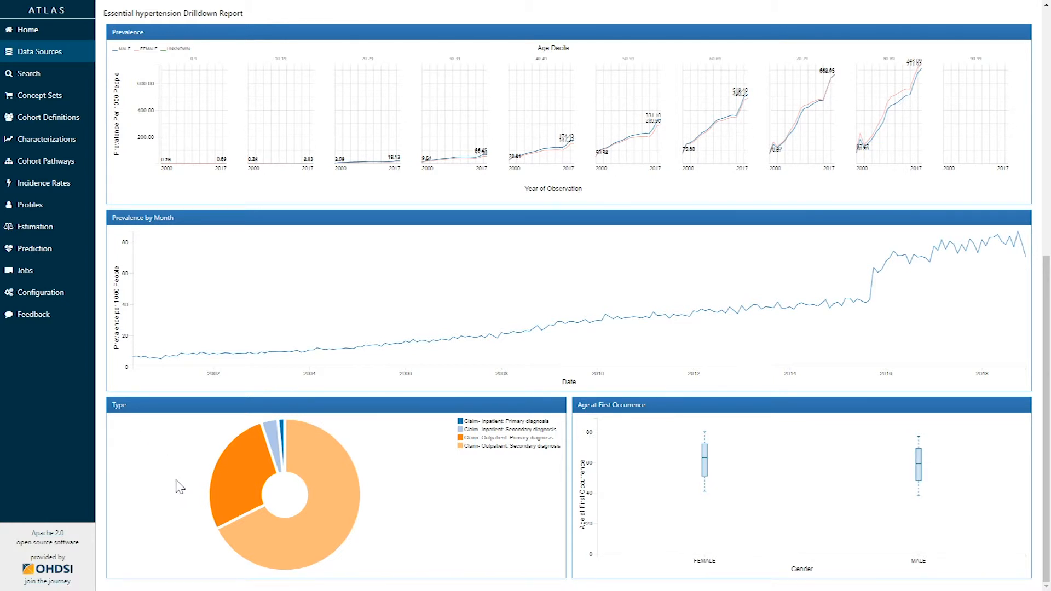
pyautogui.moveTo(339, 492)
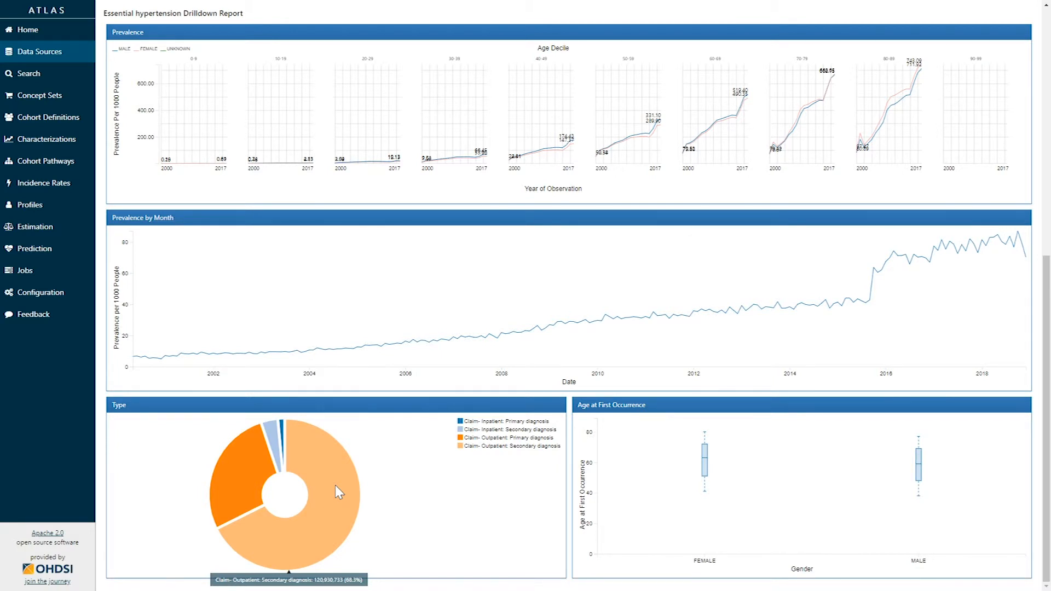
pyautogui.moveTo(235, 493)
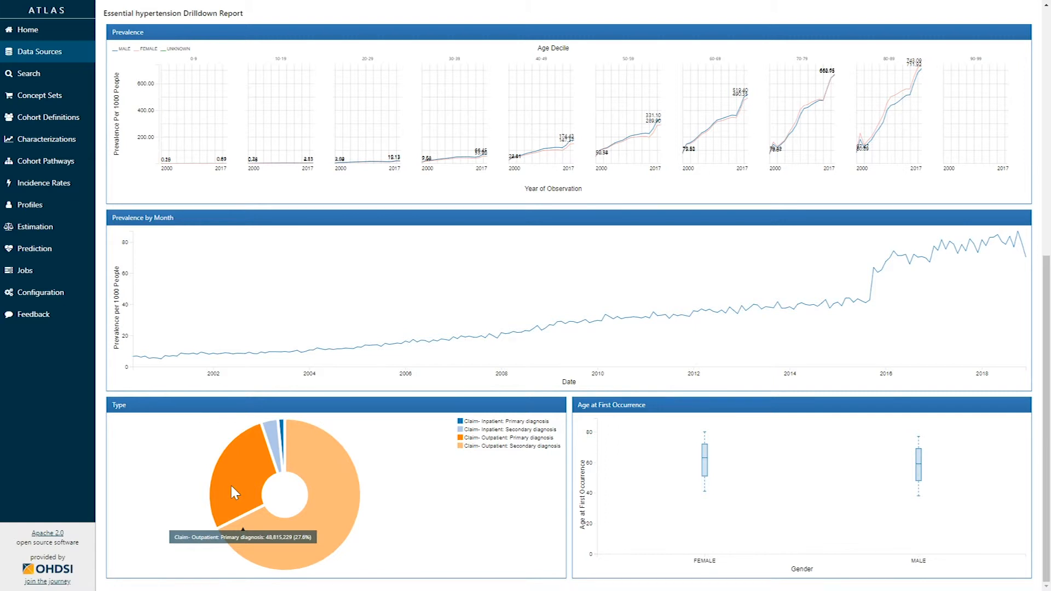
pyautogui.moveTo(263, 450)
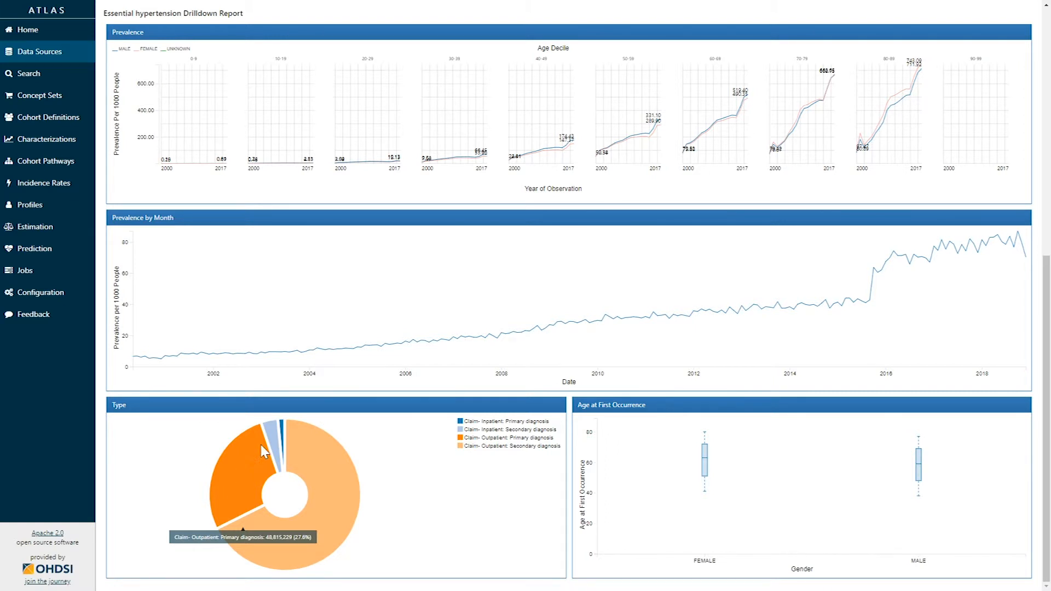
pyautogui.moveTo(271, 443)
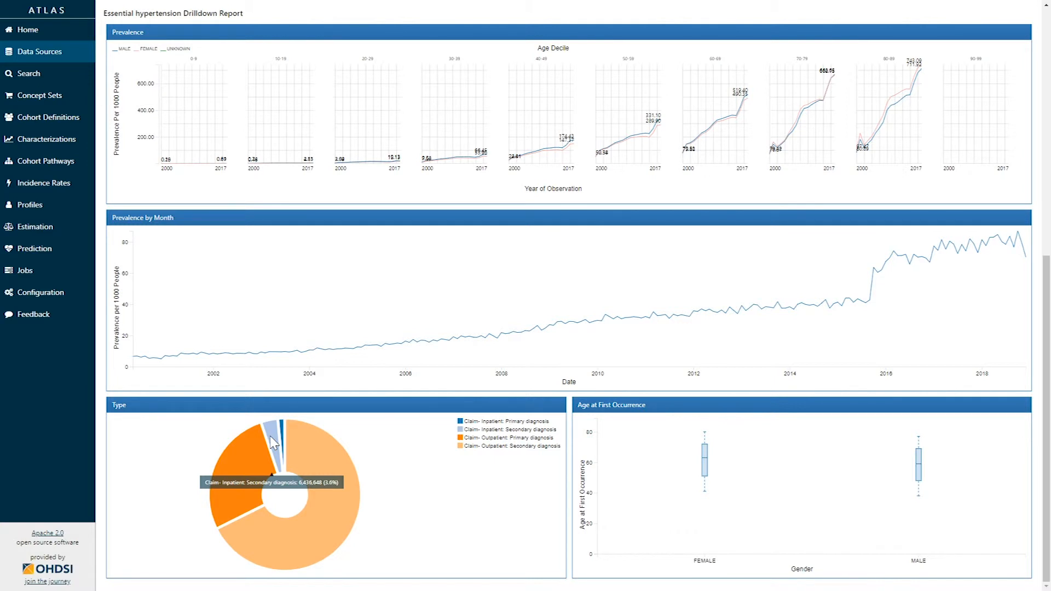
pyautogui.moveTo(283, 437)
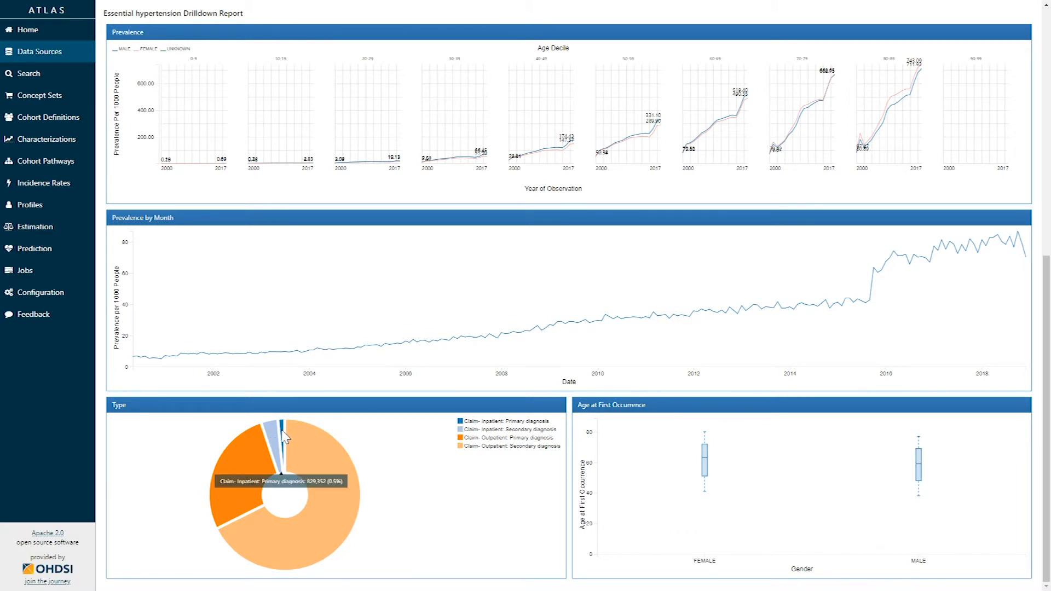
pyautogui.moveTo(540, 503)
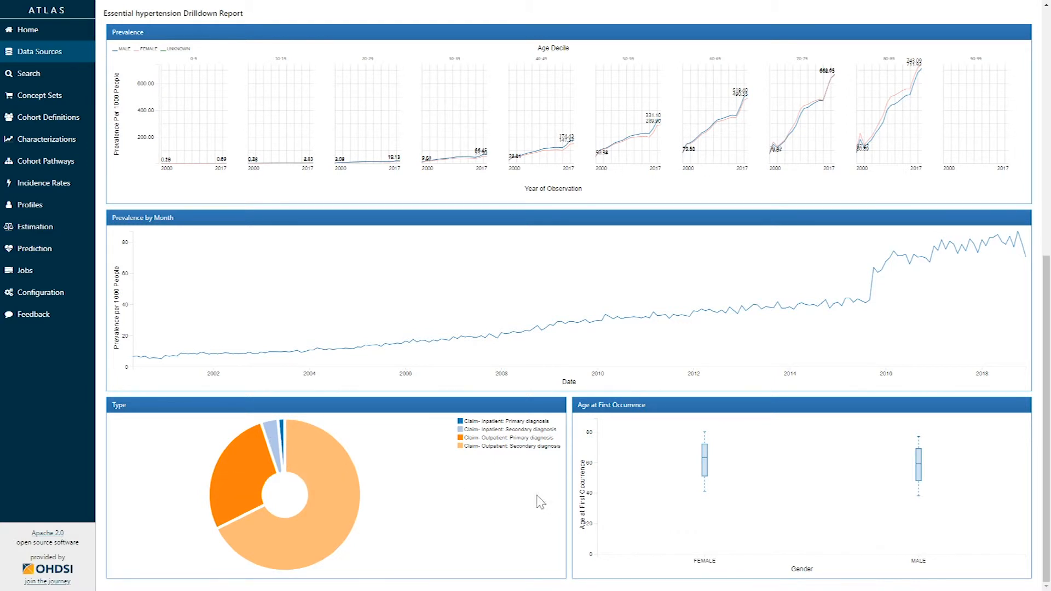
pyautogui.moveTo(631, 462)
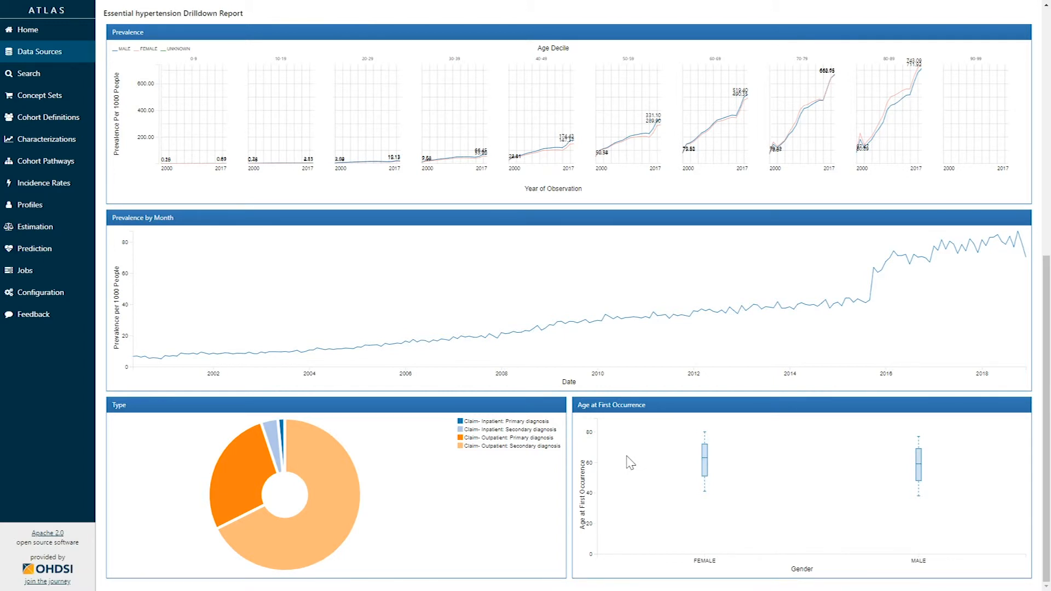
pyautogui.moveTo(650, 451)
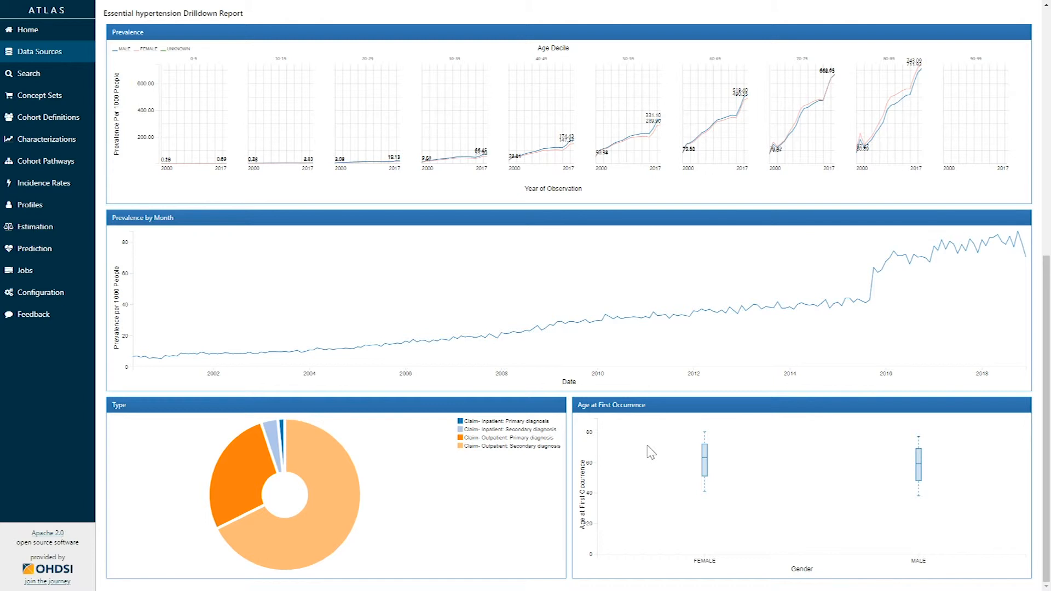
pyautogui.moveTo(686, 565)
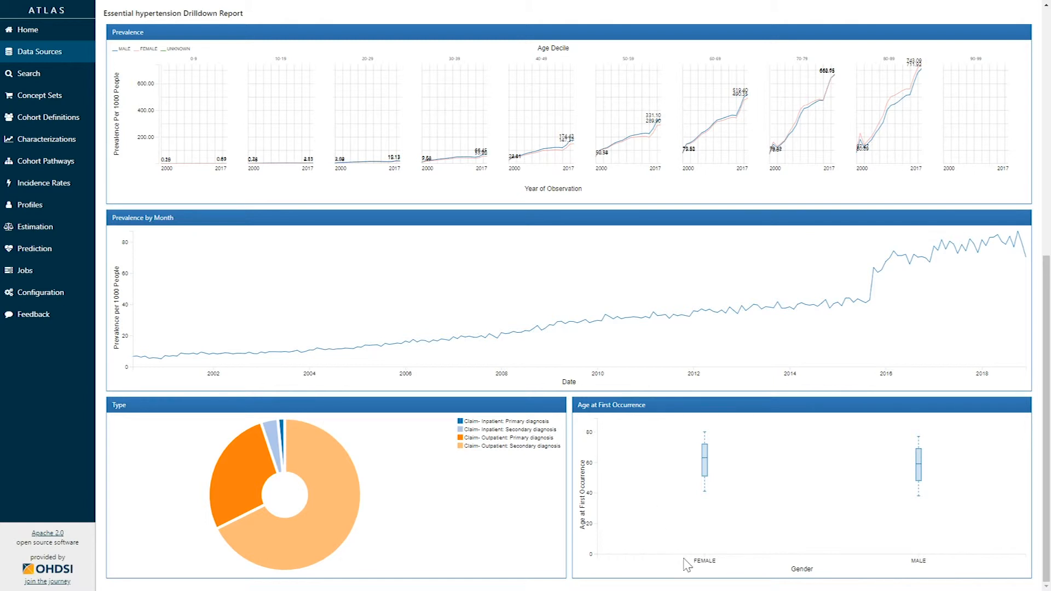
pyautogui.moveTo(876, 570)
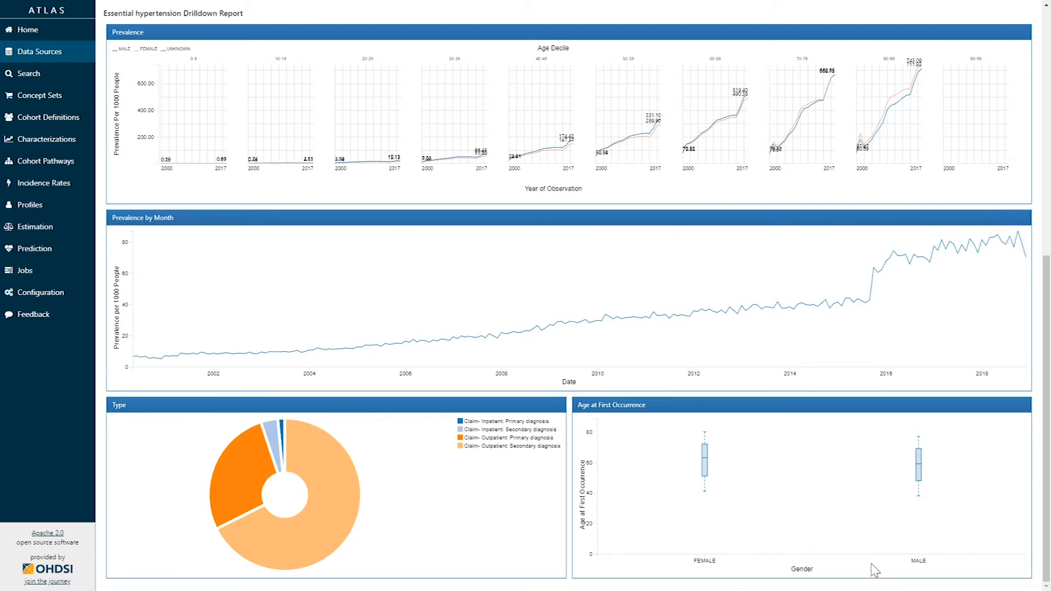
pyautogui.moveTo(605, 559)
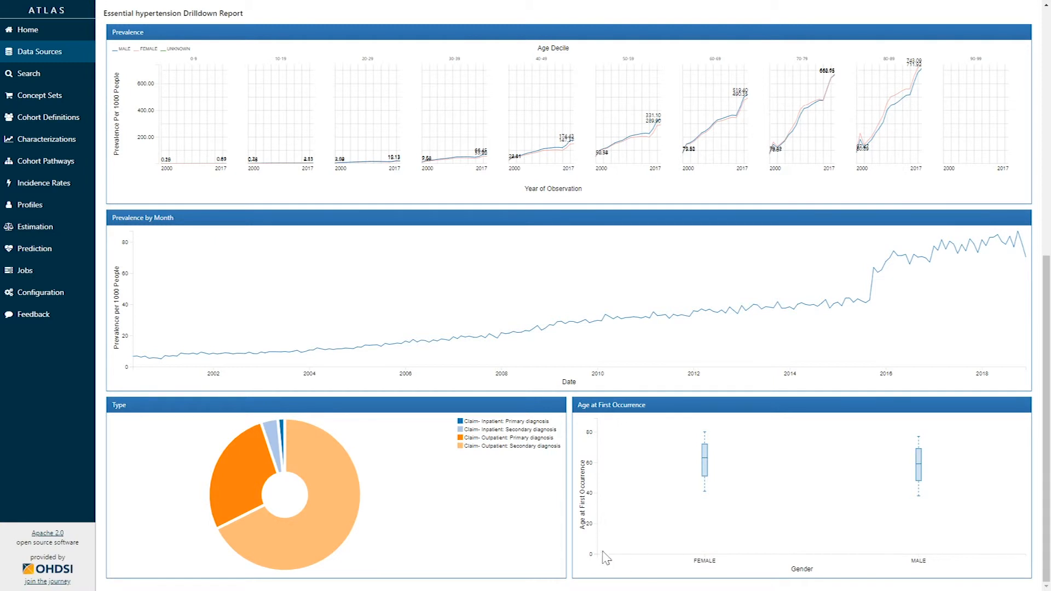
pyautogui.moveTo(604, 514)
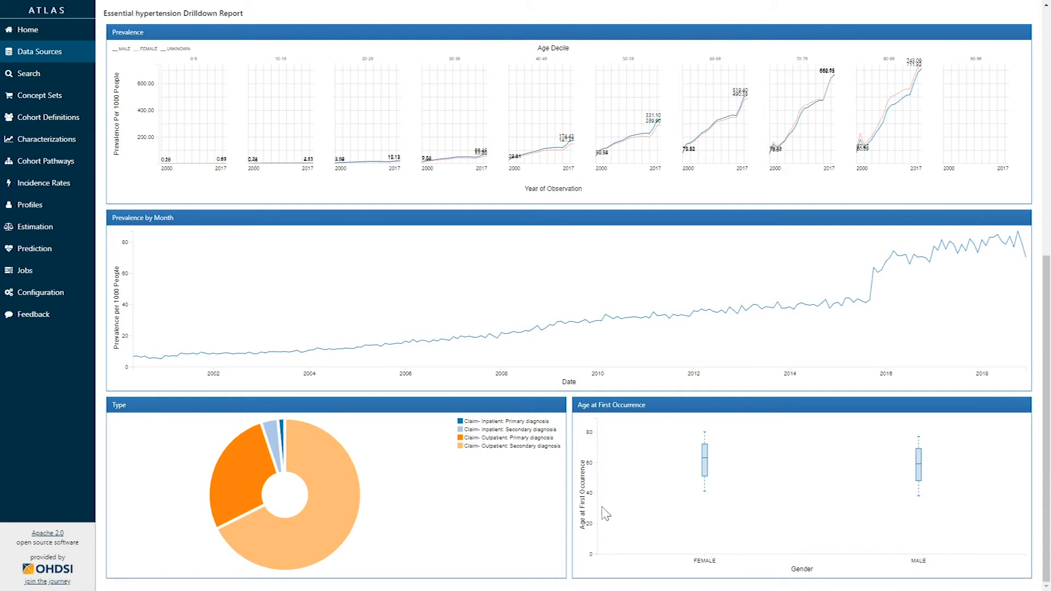
pyautogui.moveTo(704, 470)
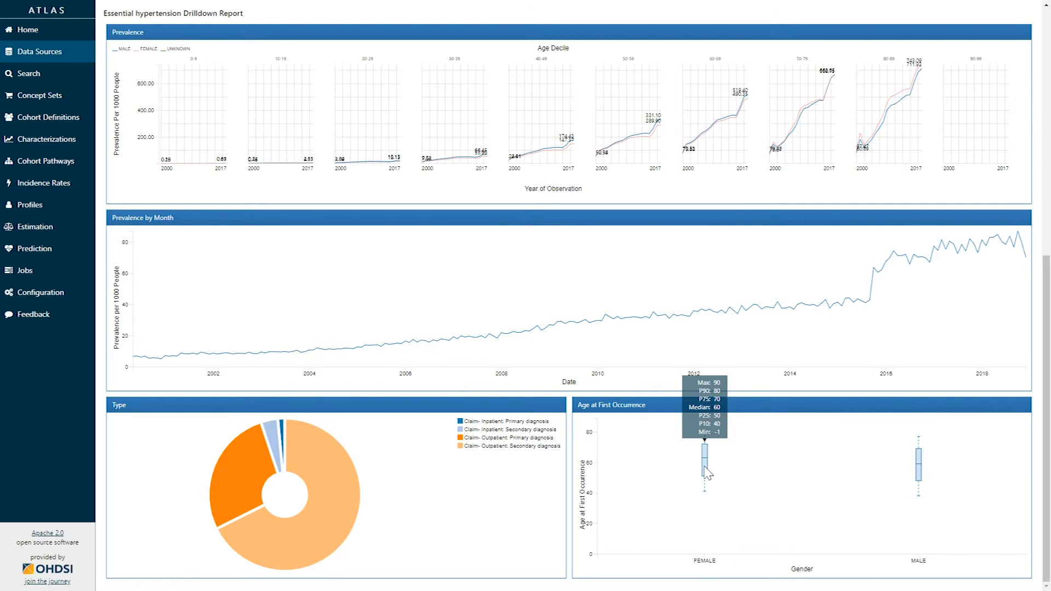
pyautogui.moveTo(627, 484)
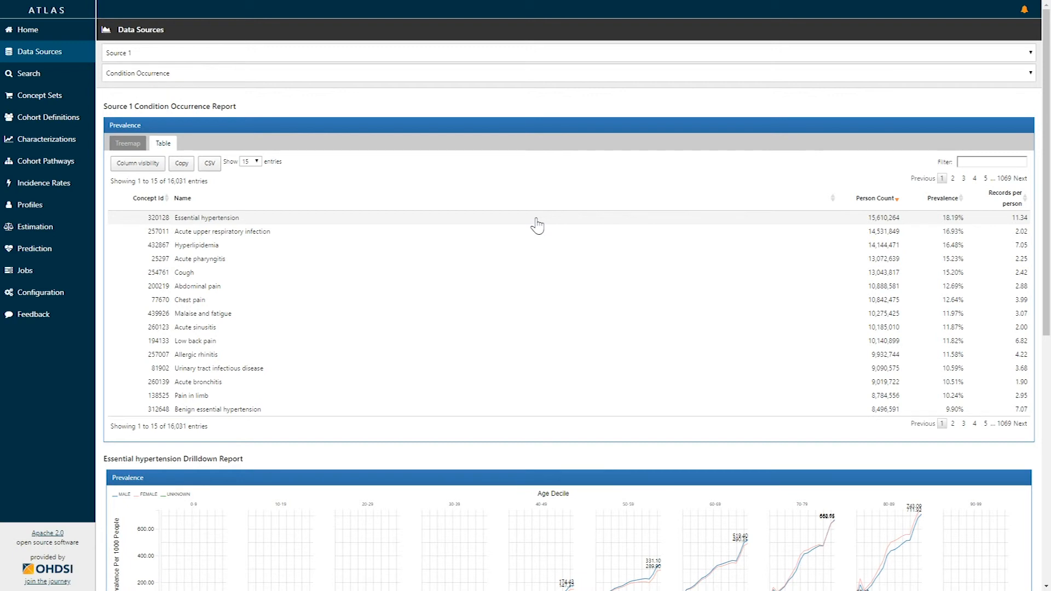
pyautogui.moveTo(940, 187)
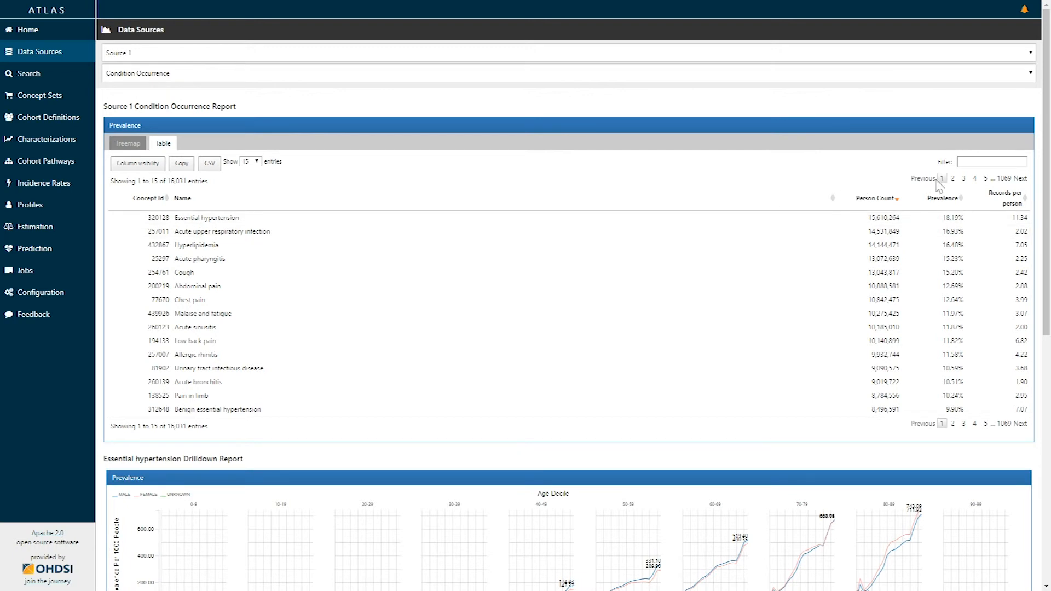
pyautogui.moveTo(871, 217)
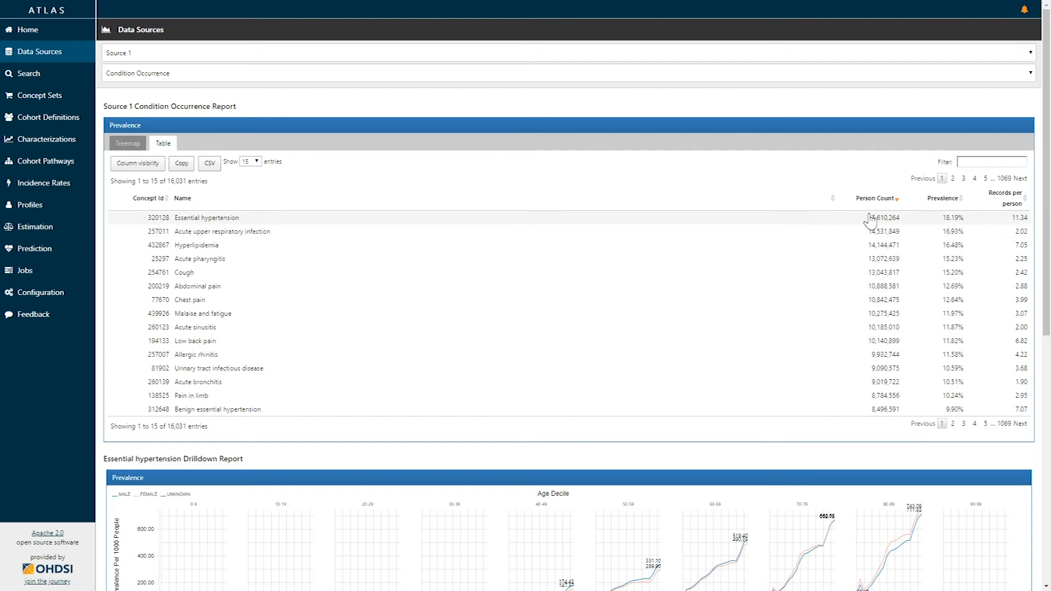
pyautogui.moveTo(774, 212)
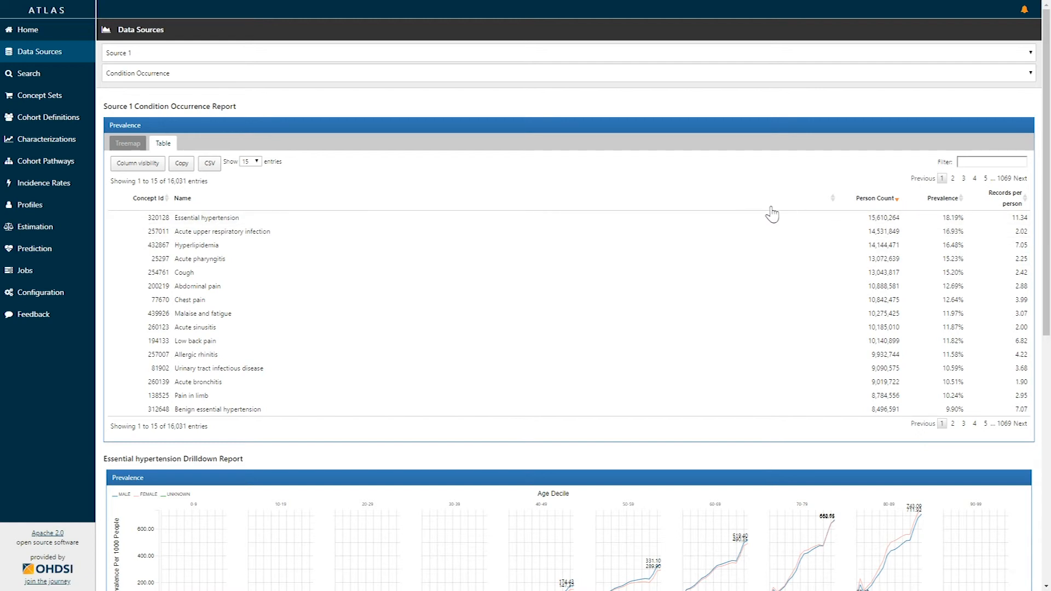
# Focus the Filter box above the Condition Occurrence table, ready to filter by name
pyautogui.click(992, 162)
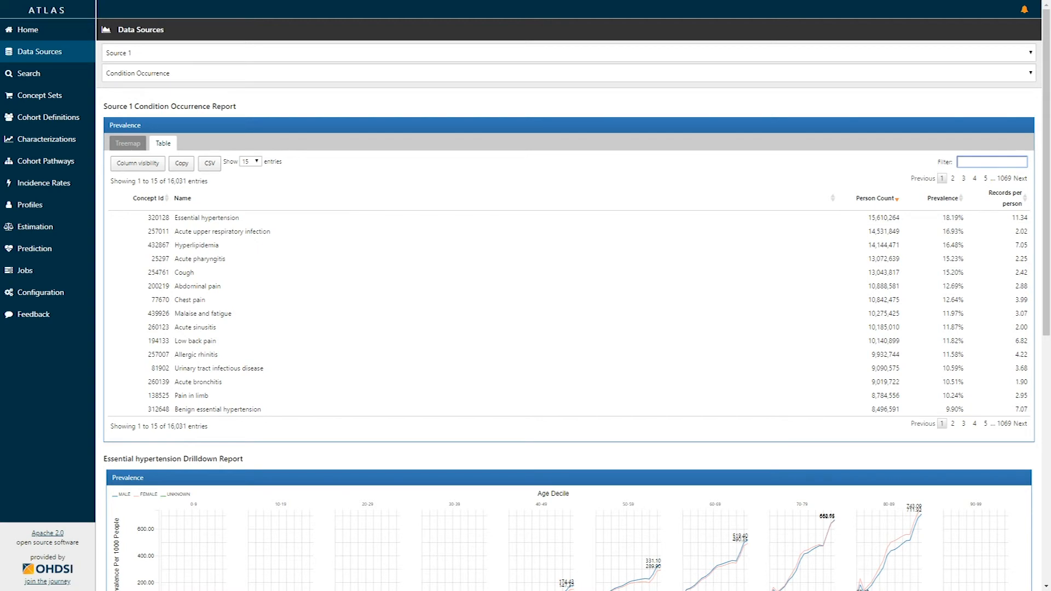
# Filter the condition table to 'diabetes mellitus' entries and load the Type 2 diabetes mellitus drilldown
pyautogui.write('diabetes med')
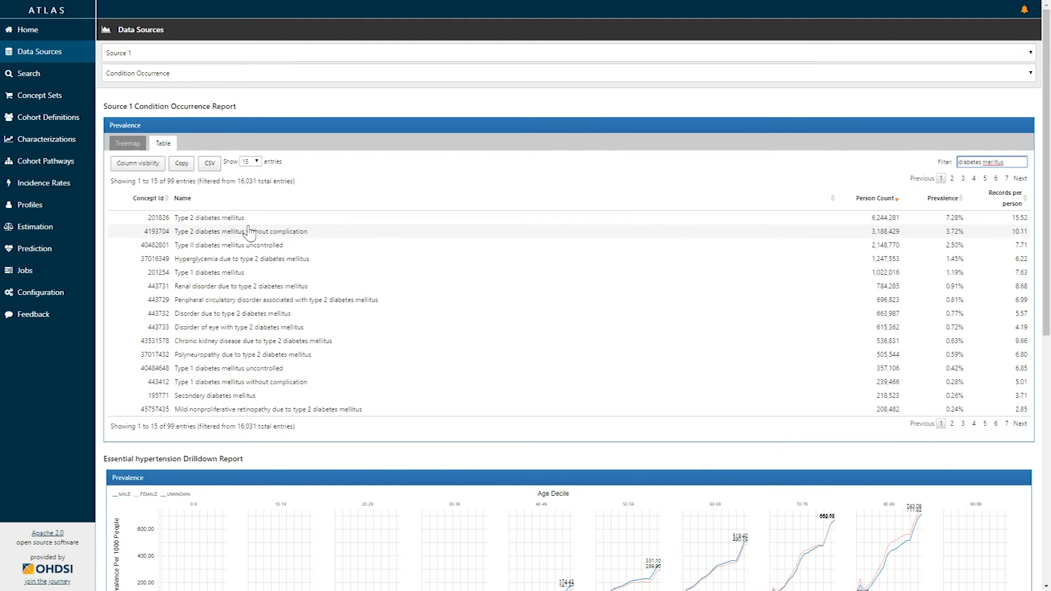
pyautogui.moveTo(244, 217)
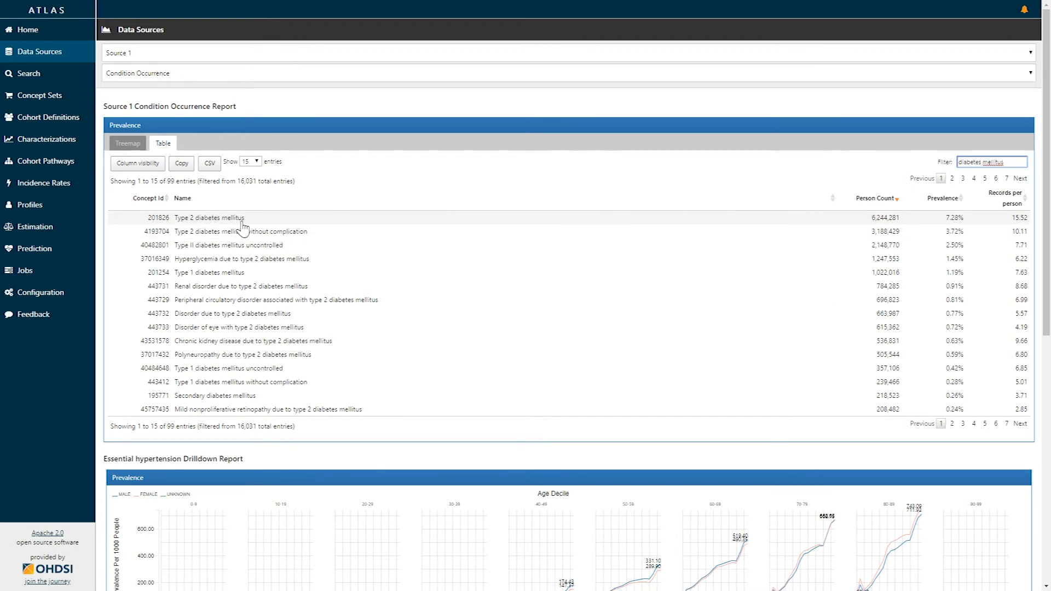
pyautogui.moveTo(301, 222)
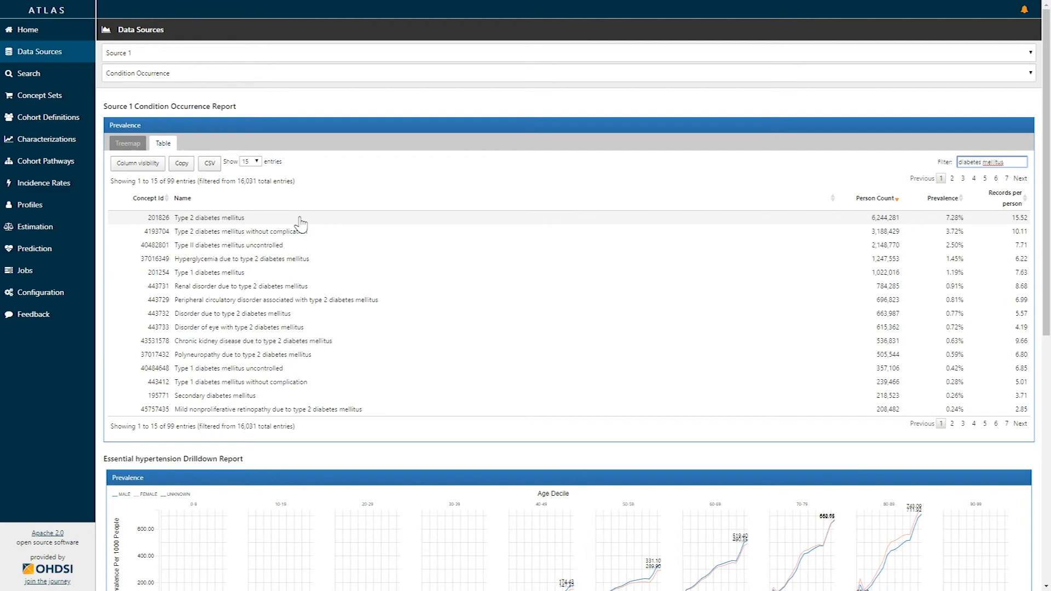
pyautogui.click(209, 216)
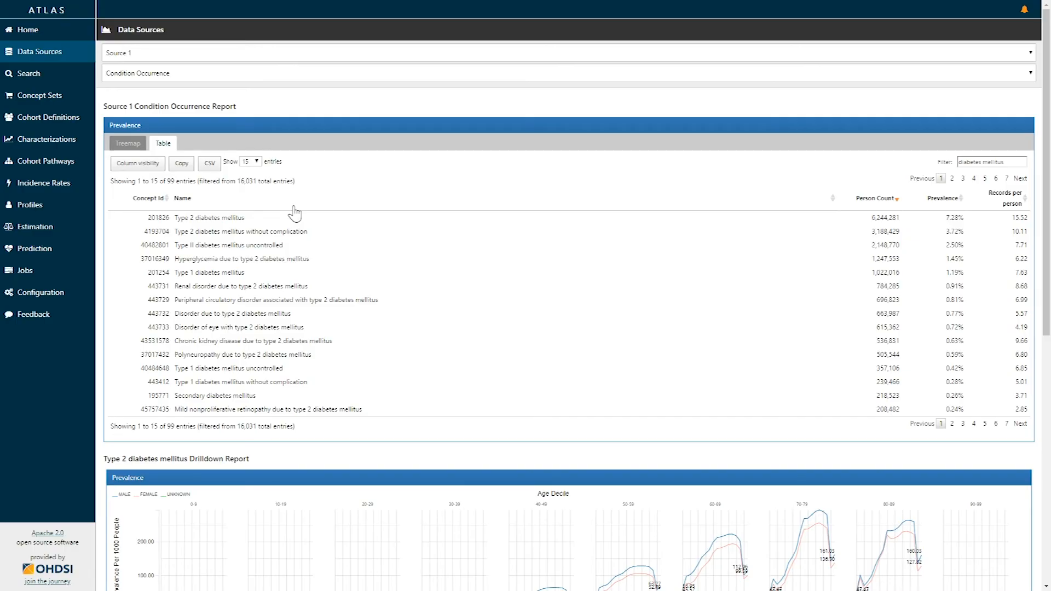
# Scroll down to view the Type 2 diabetes drilldown charts: prevalence by month, record types, age at first occurrence
pyautogui.scroll(-3)
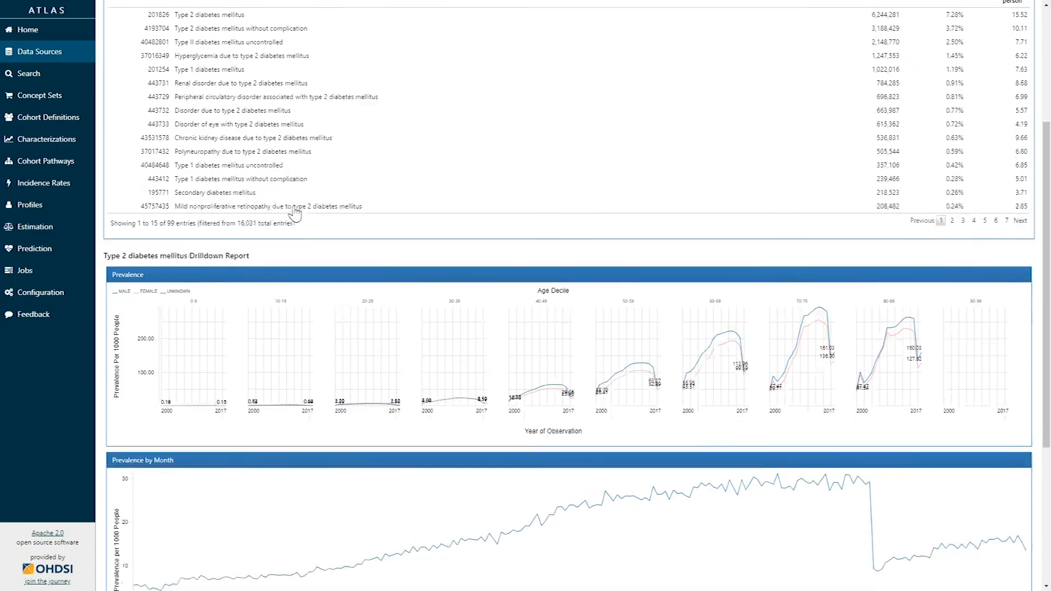
pyautogui.scroll(-3)
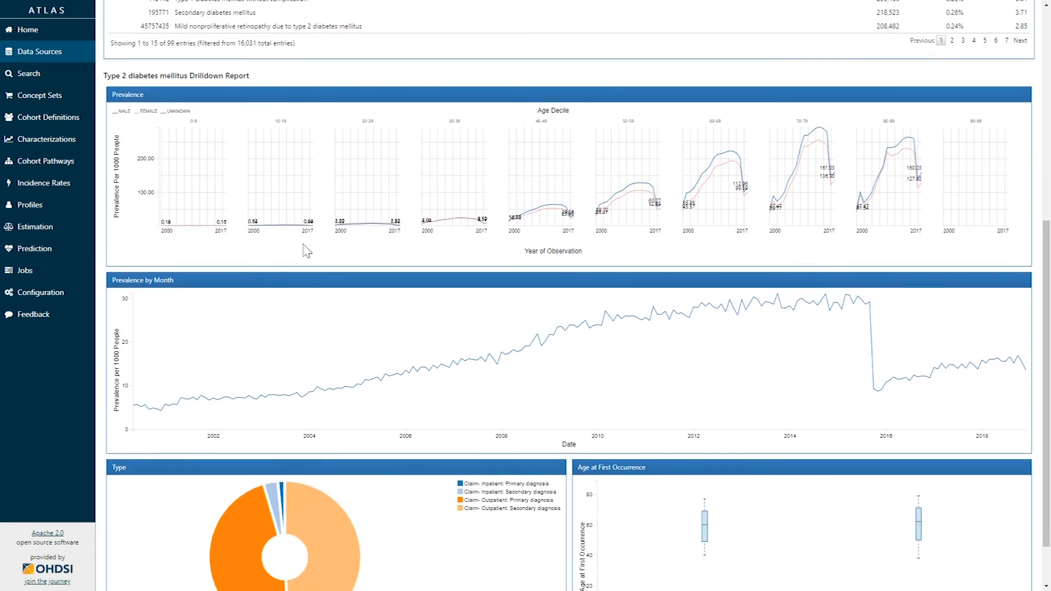